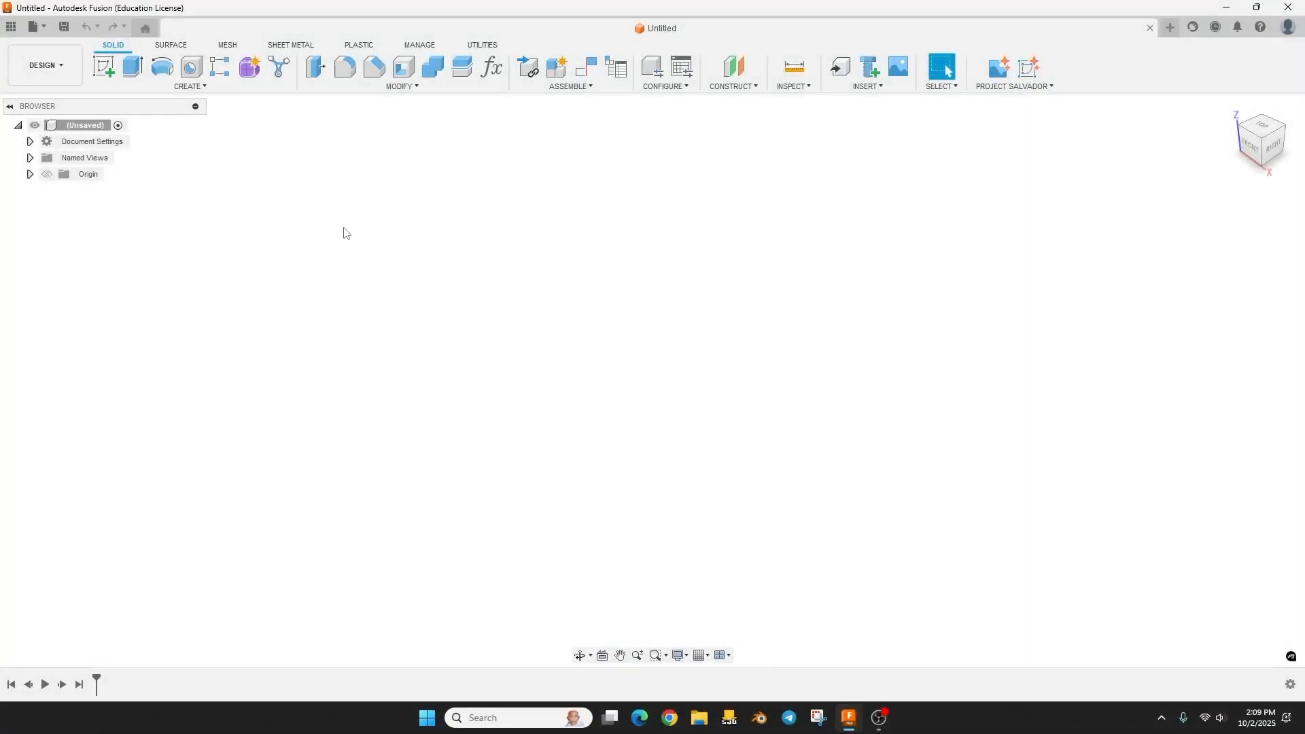
{"action": "mouse_move", "coordinate": [373, 219]}
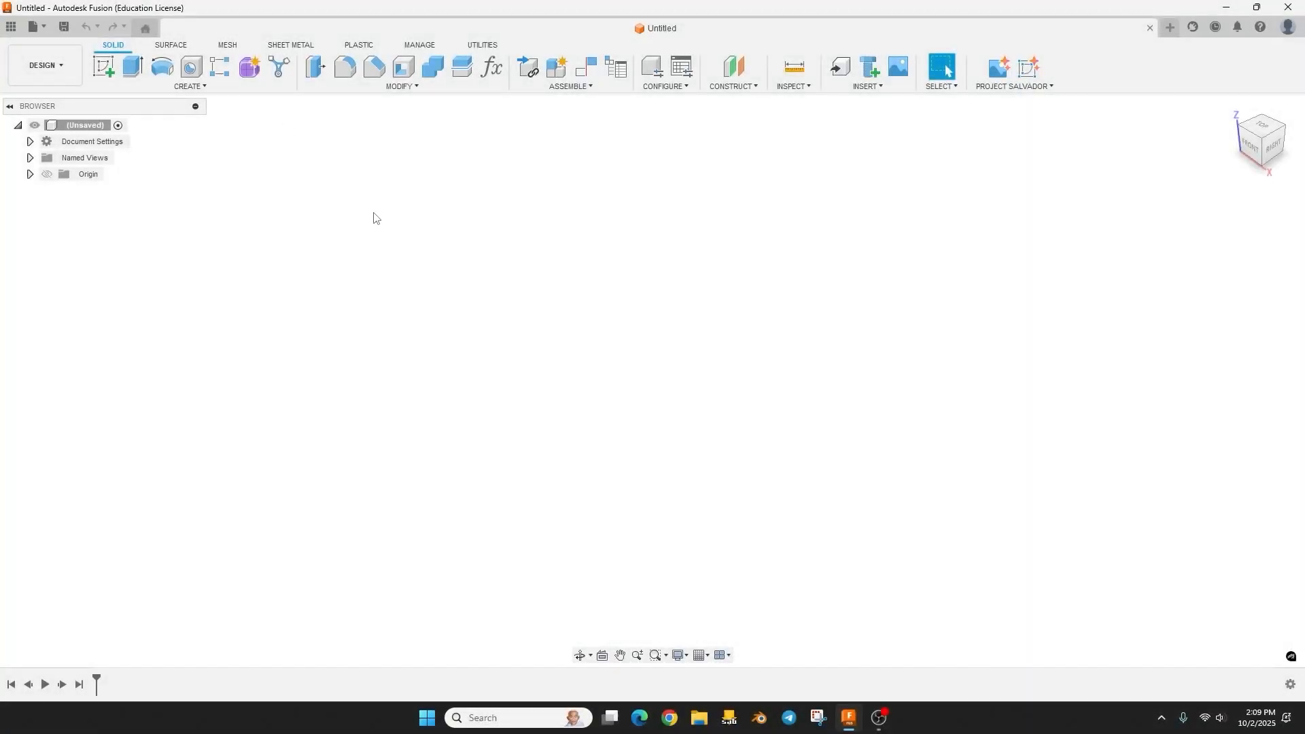
{"action": "mouse_move", "coordinate": [582, 326]}
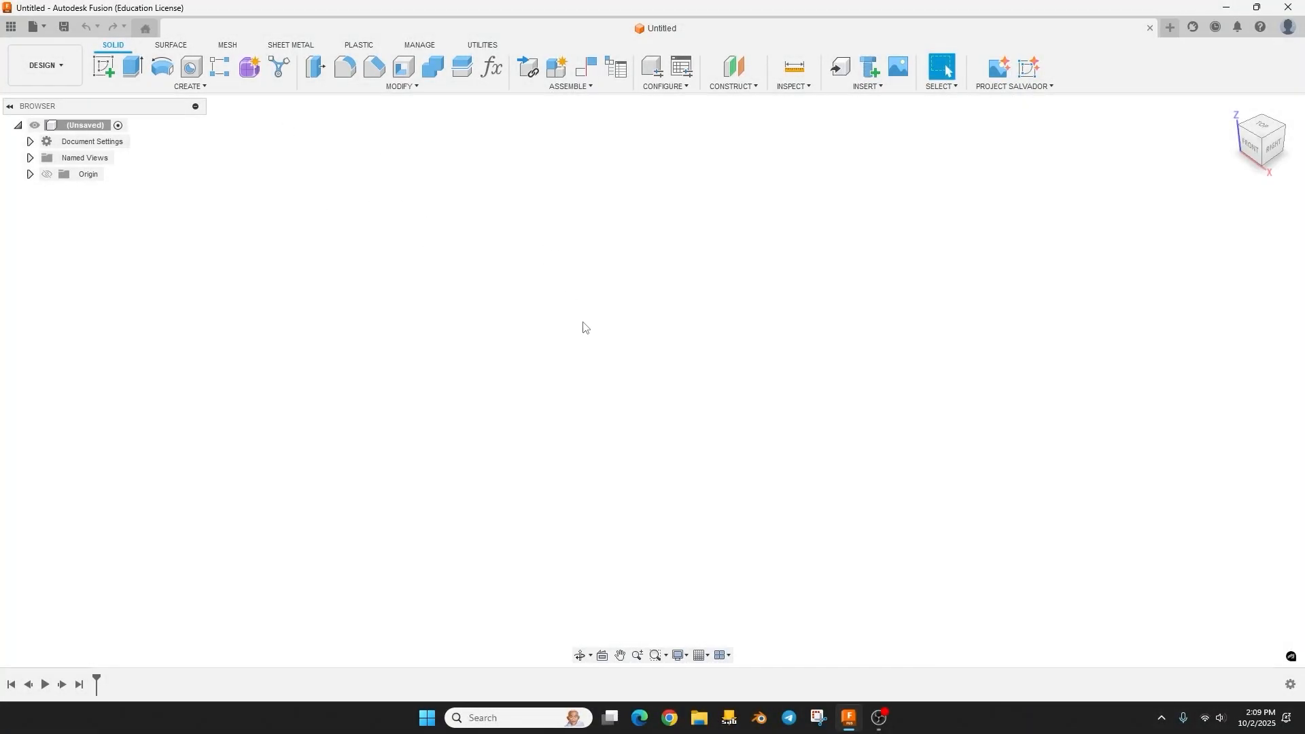
{"action": "mouse_move", "coordinate": [713, 351]}
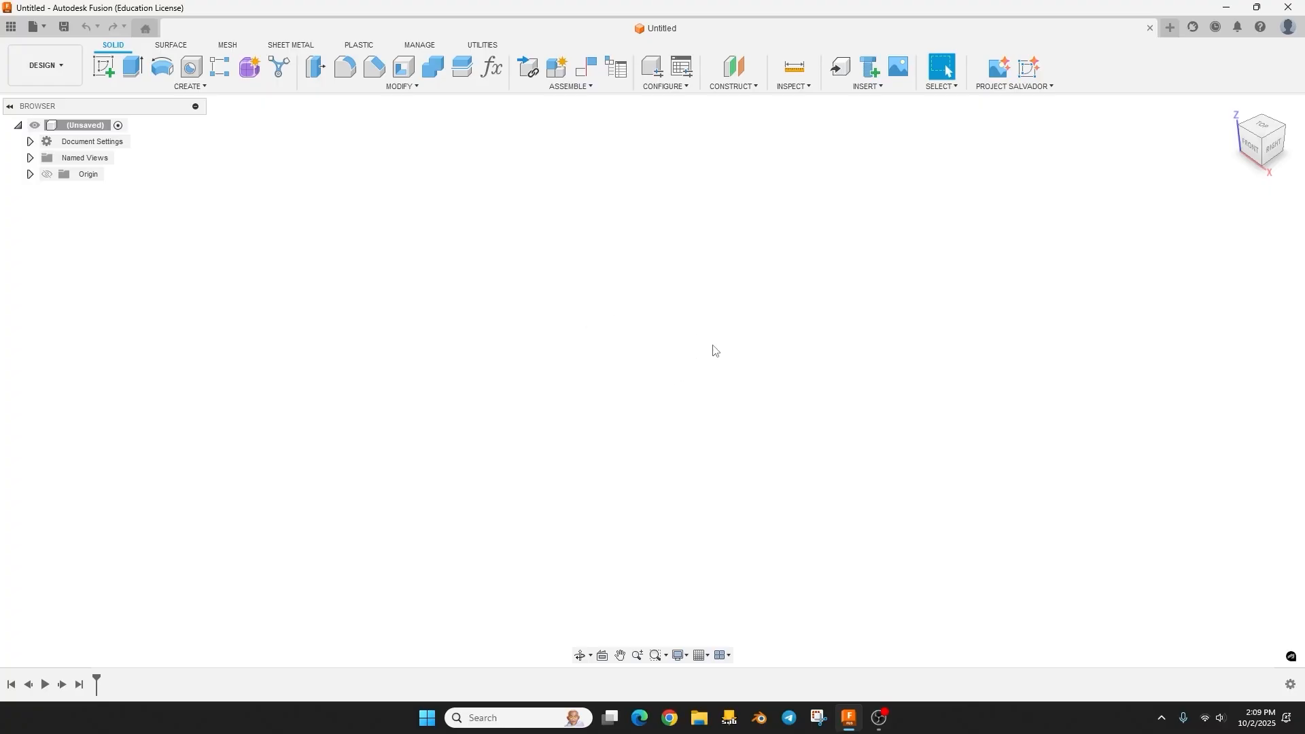
{"action": "mouse_move", "coordinate": [640, 317]}
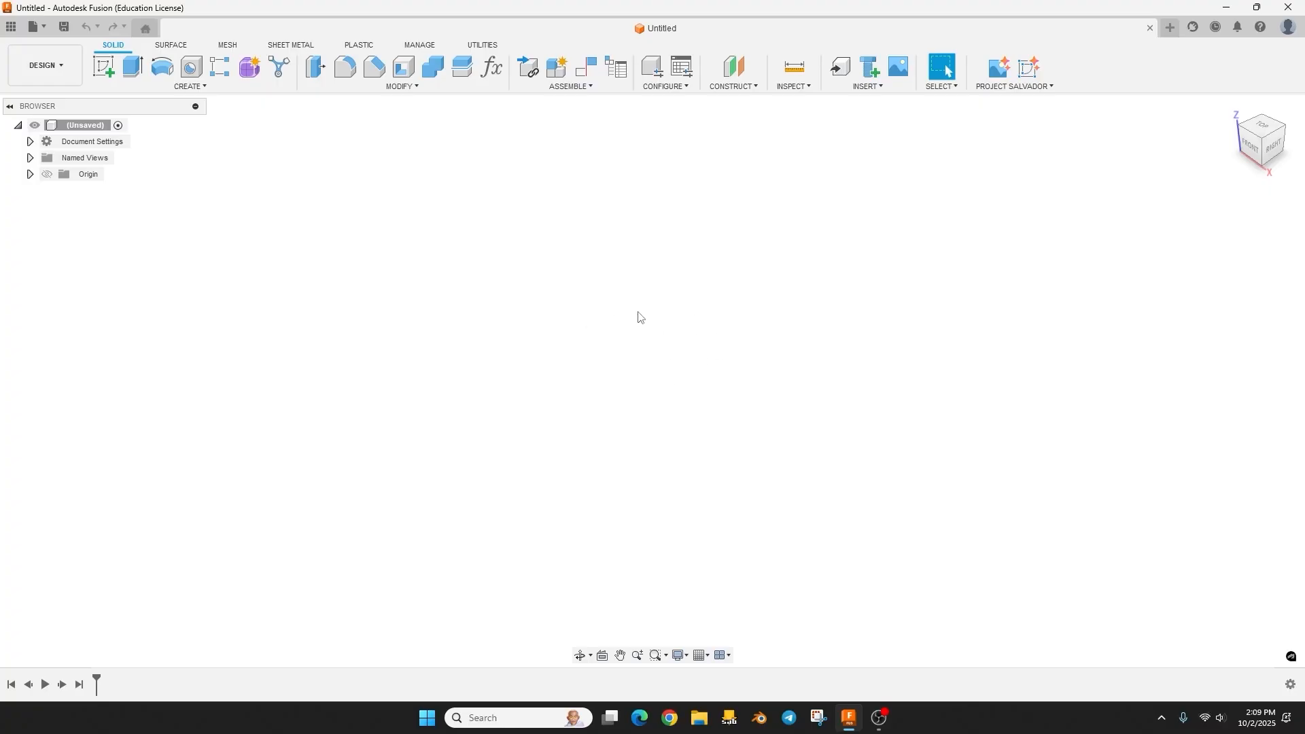
{"action": "mouse_move", "coordinate": [618, 341]}
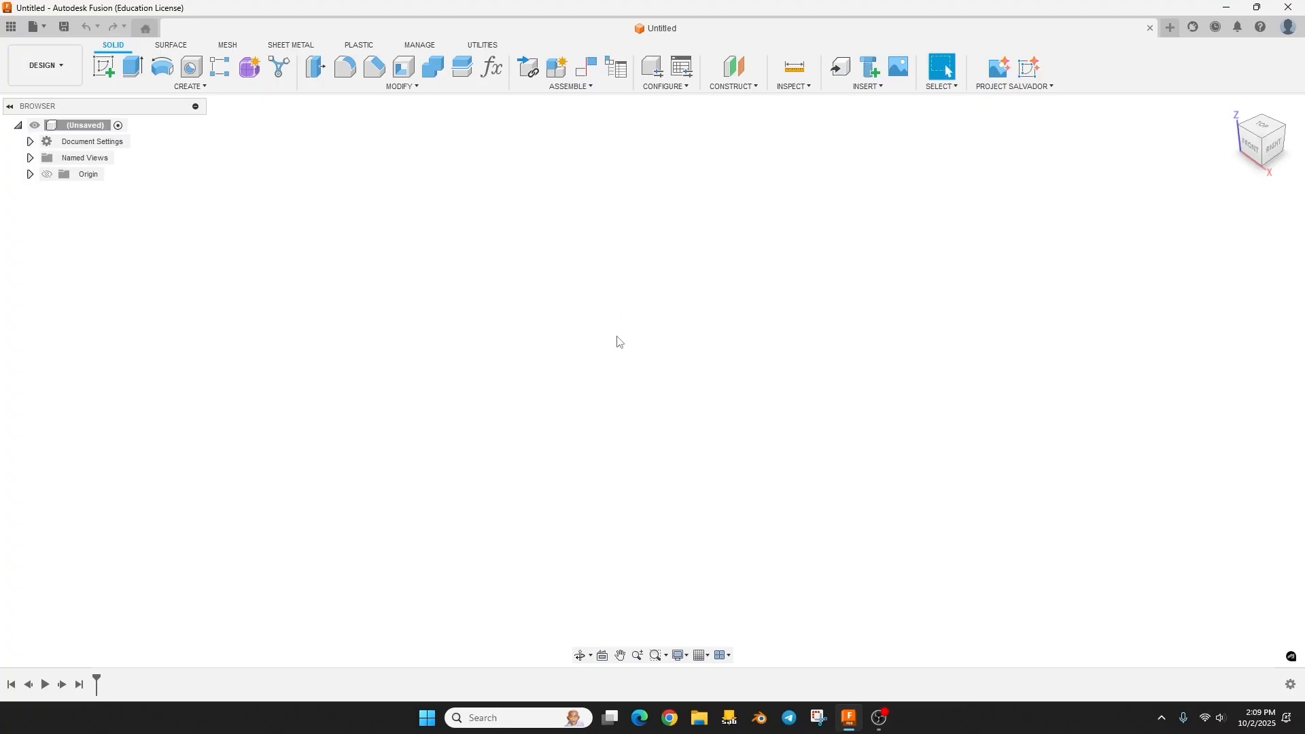
{"action": "mouse_move", "coordinate": [190, 67]}
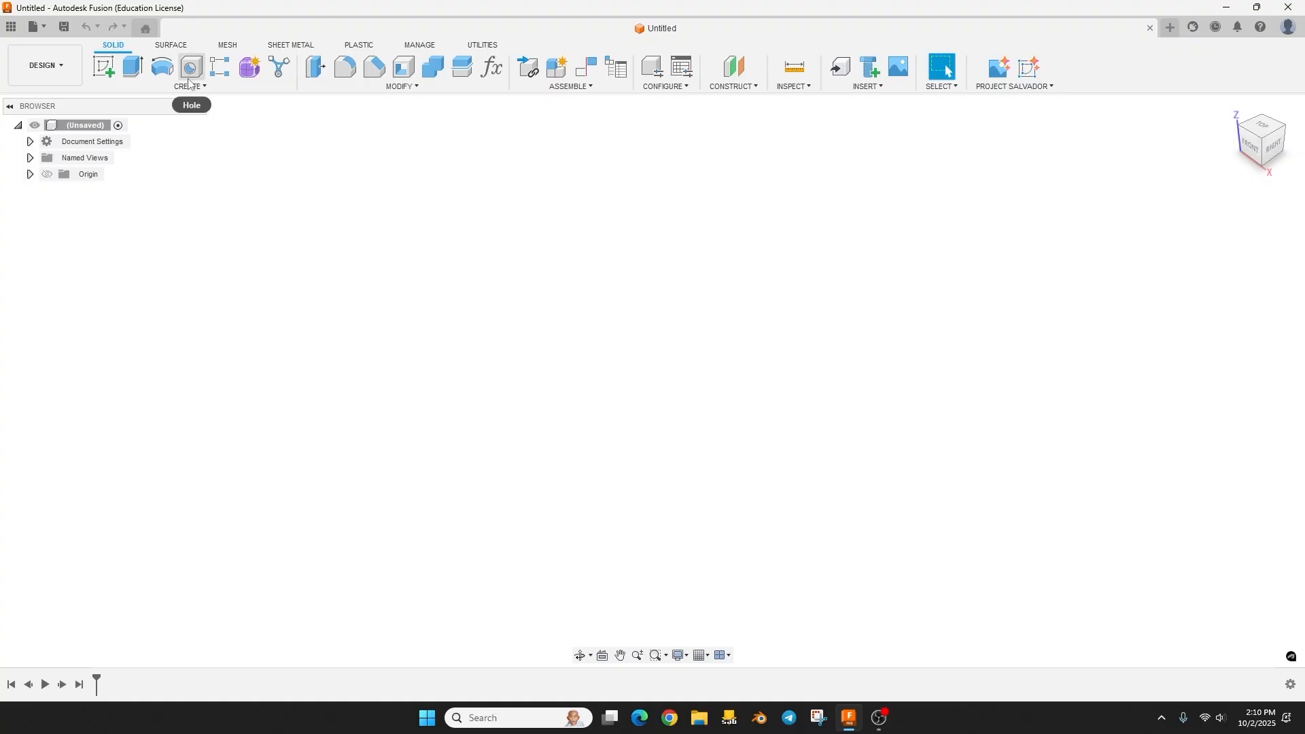
Create a 40 × 20 × 20 mm box on the ground plane.
{"action": "left_click", "coordinate": [189, 85]}
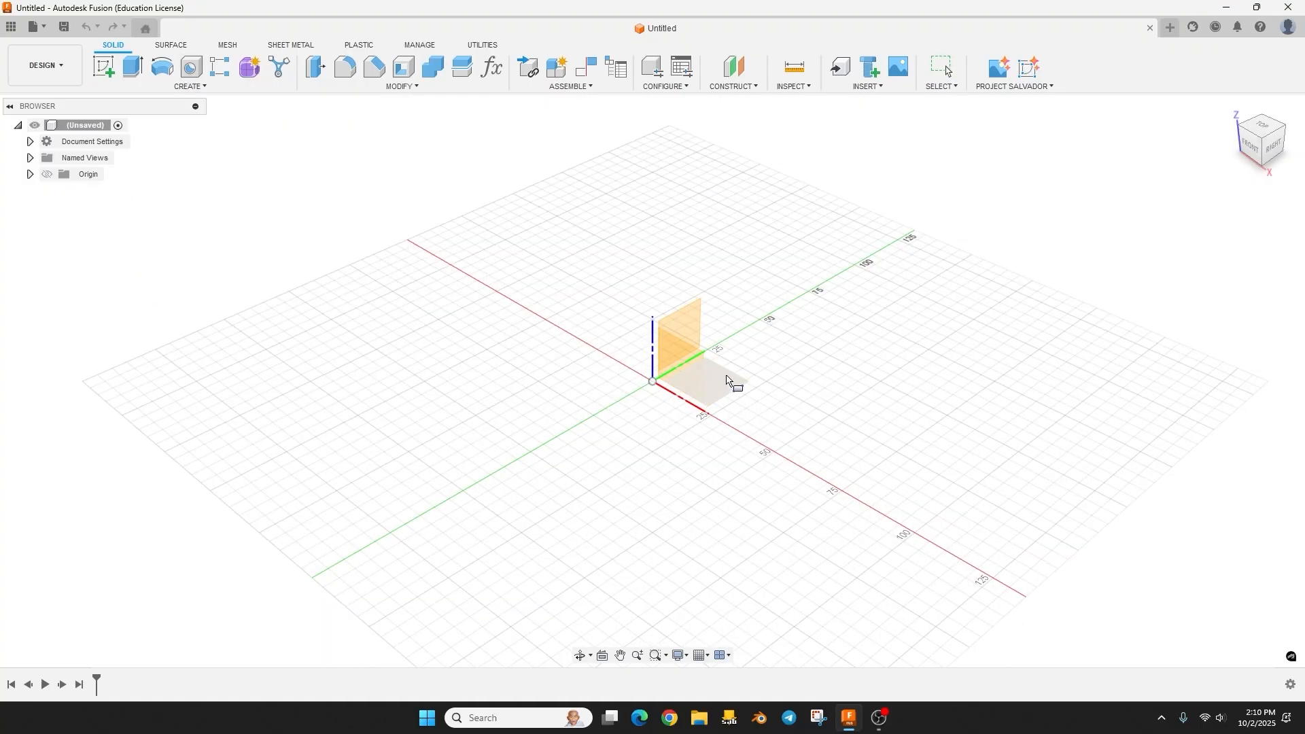
{"action": "left_click", "coordinate": [815, 408]}
{"action": "type", "text": "20"}
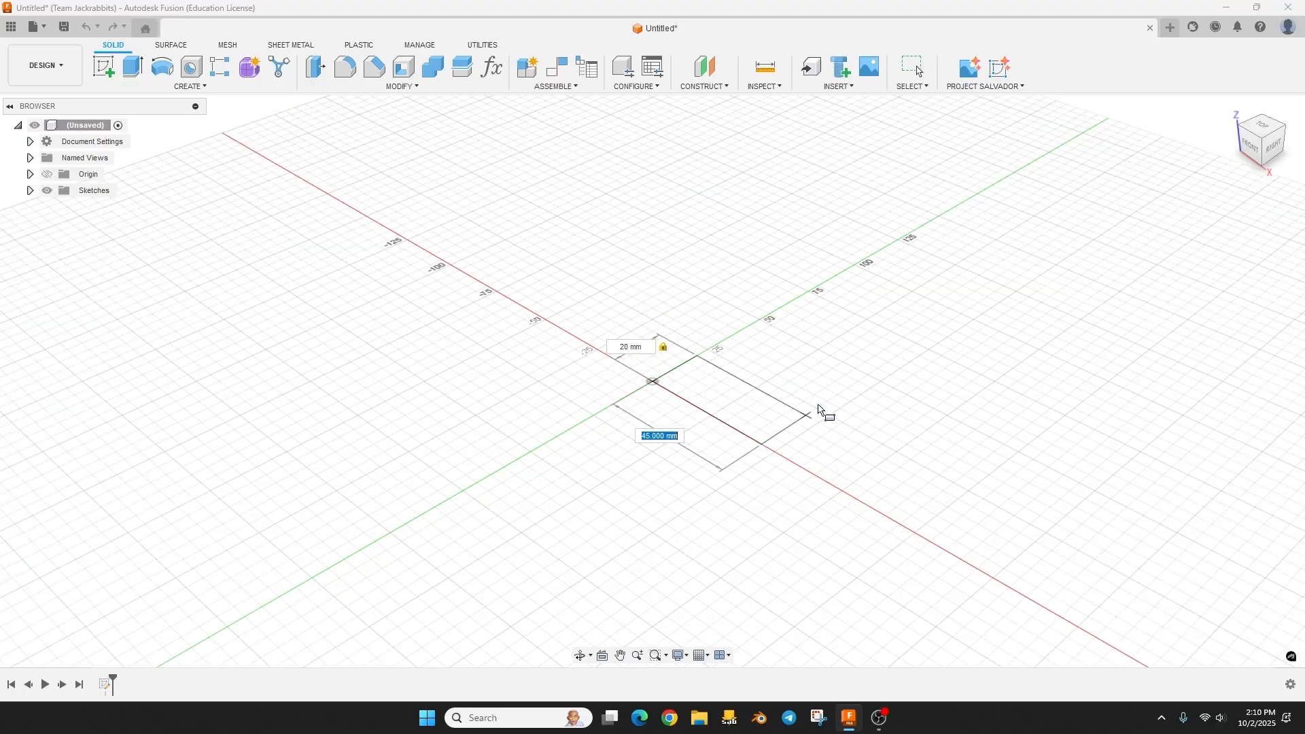
{"action": "type", "text": "40"}
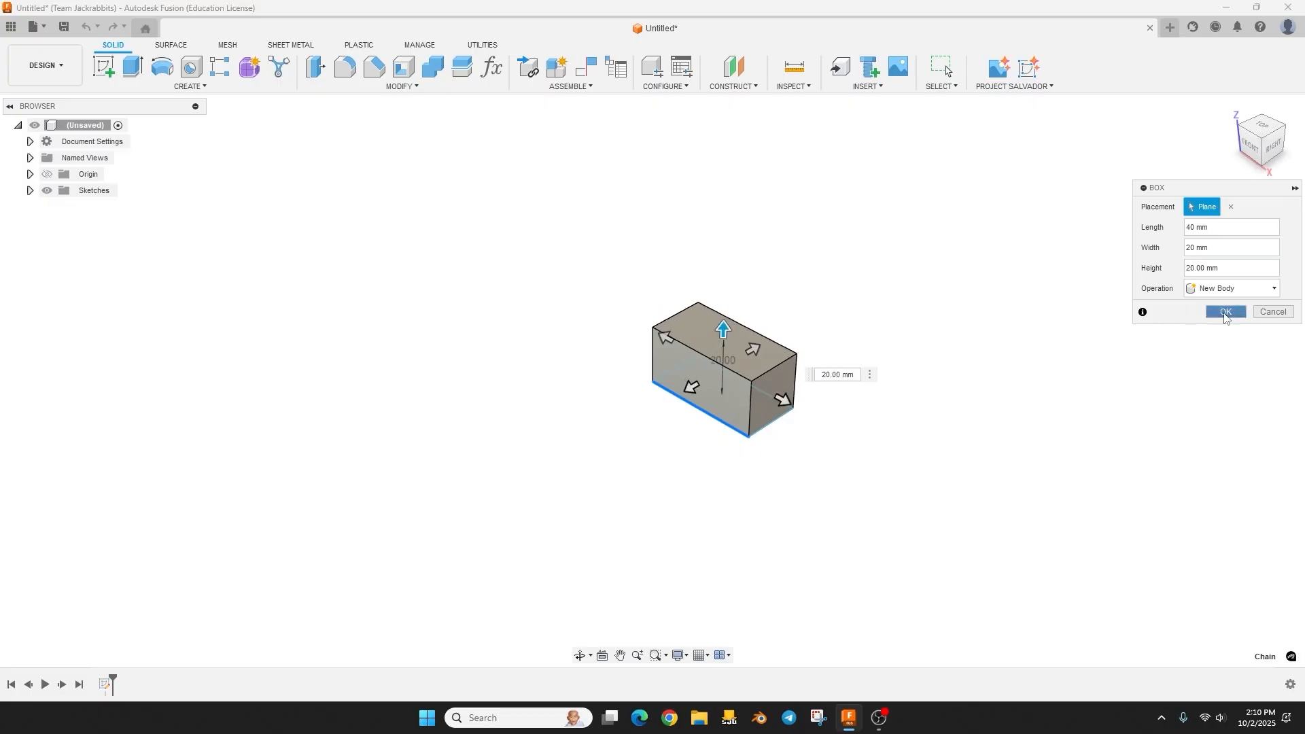
{"action": "left_click", "coordinate": [1223, 312]}
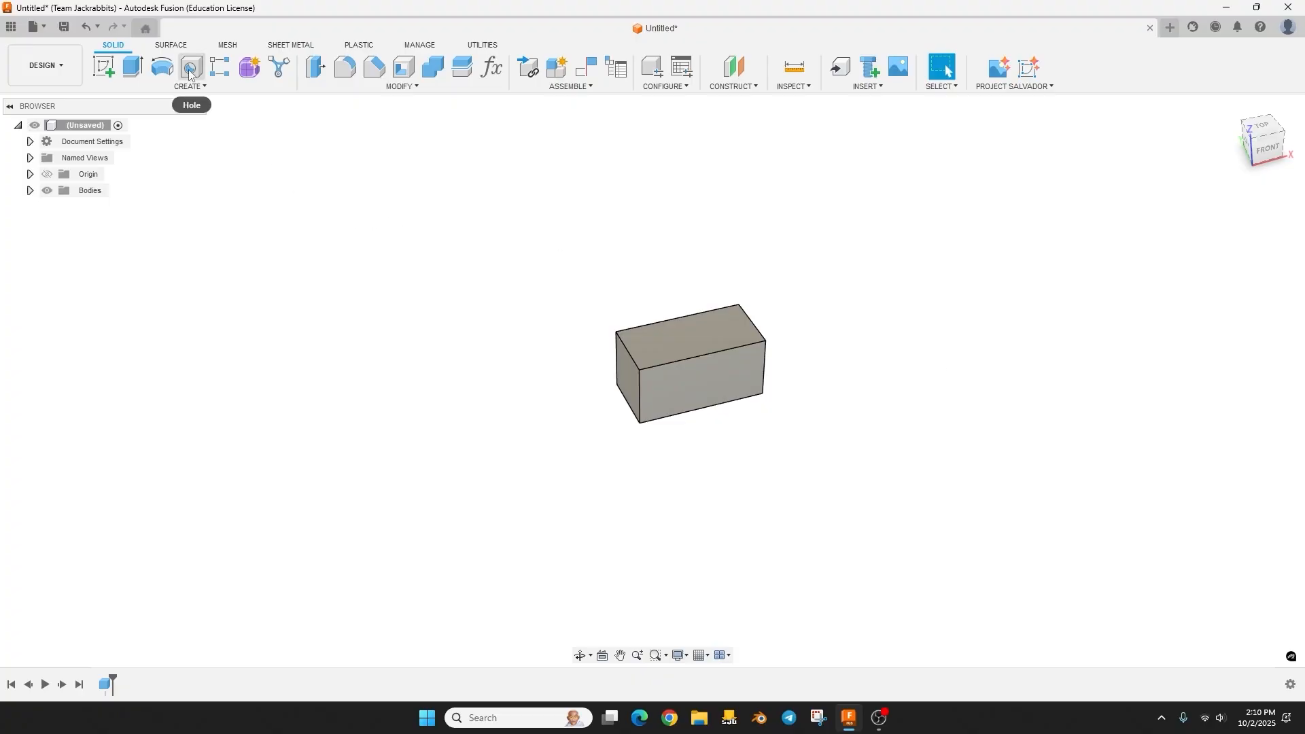
{"action": "mouse_move", "coordinate": [190, 67]}
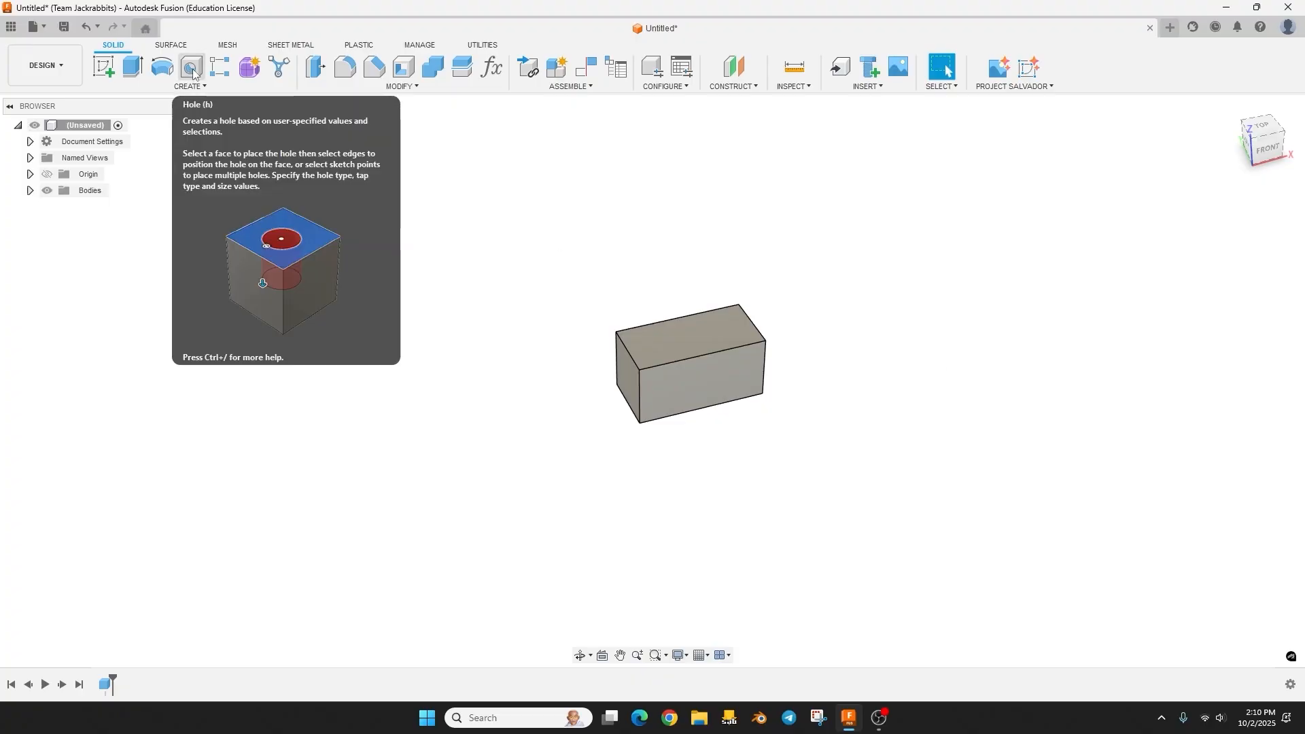
Place a countersunk hole on the top face, 10 mm and 12 mm from two edges.
{"action": "left_click", "coordinate": [190, 66]}
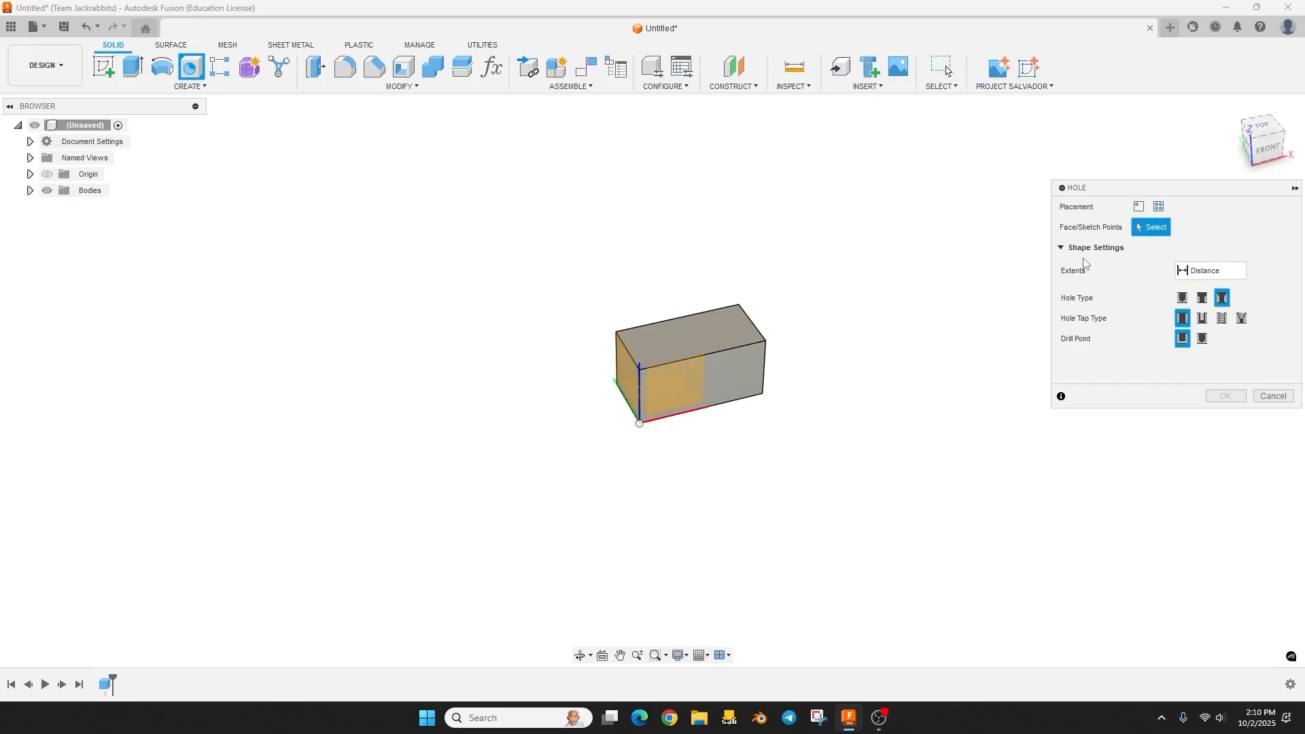
{"action": "mouse_move", "coordinate": [1074, 233]}
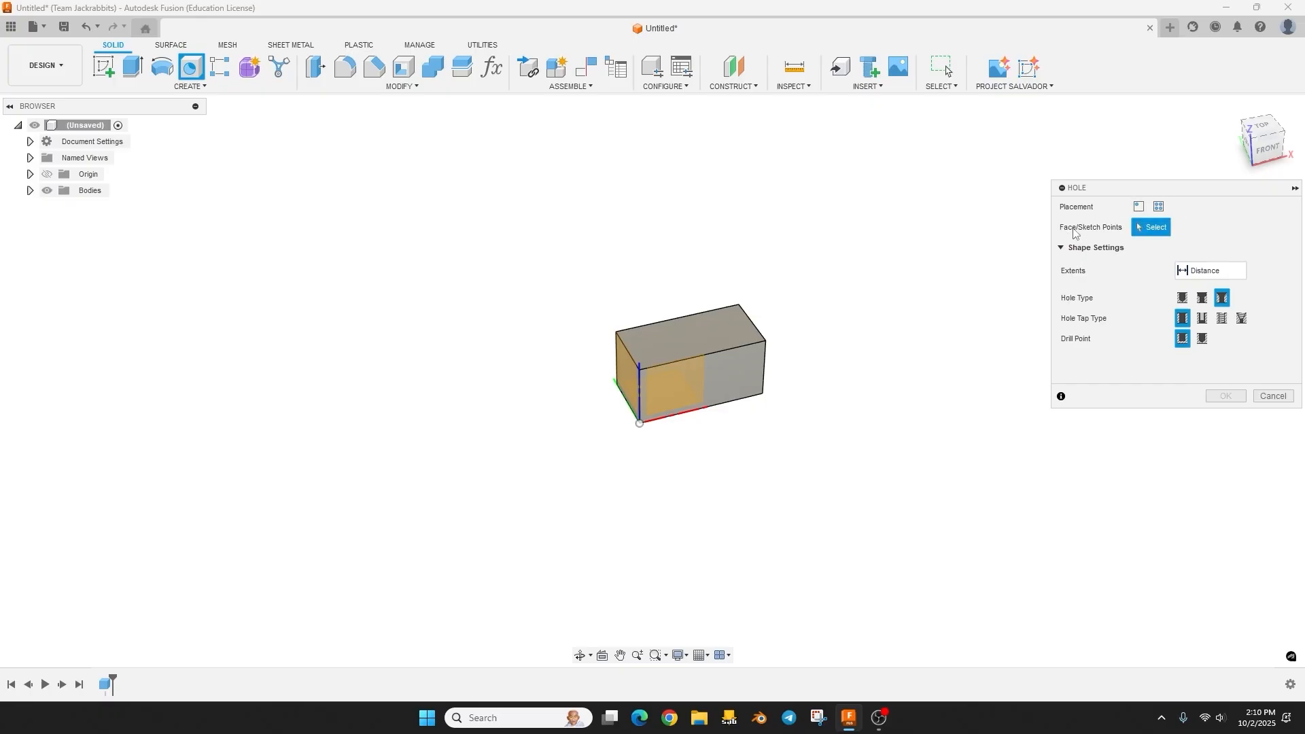
{"action": "mouse_move", "coordinate": [1107, 233]}
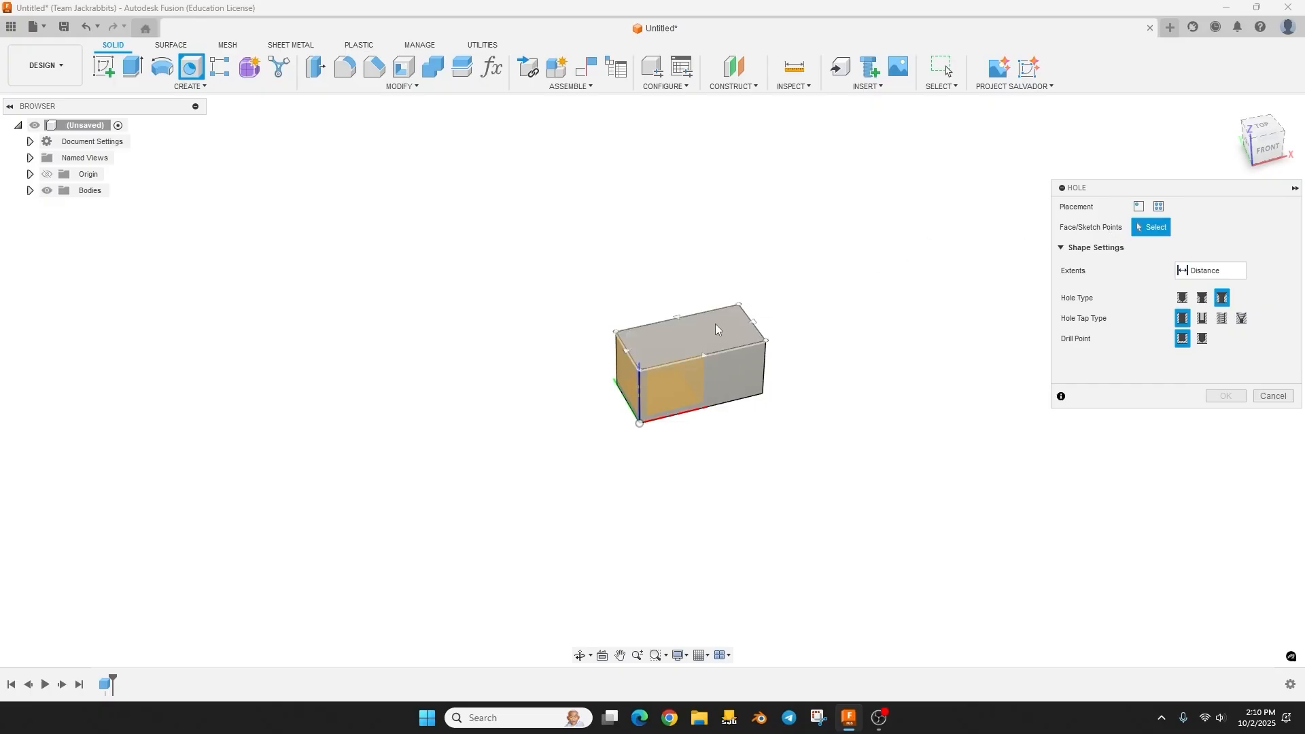
{"action": "left_click", "coordinate": [699, 325]}
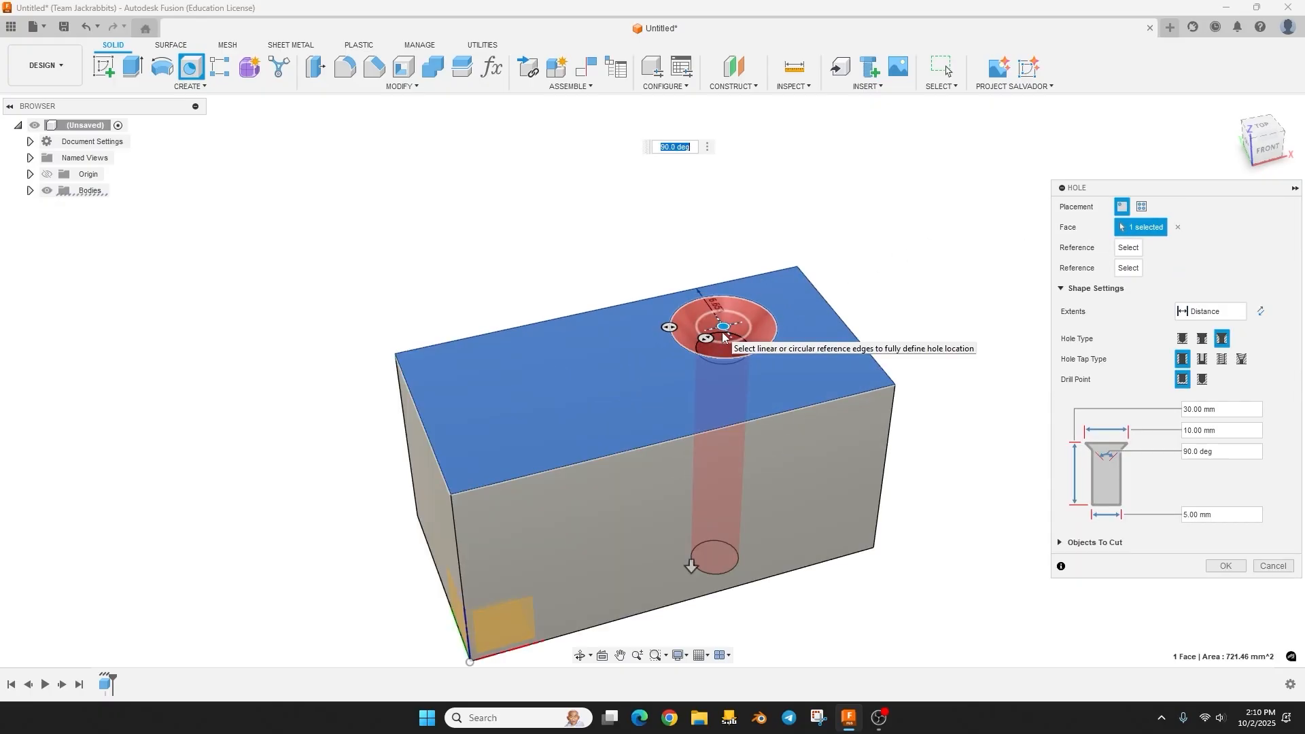
{"action": "left_click_drag", "start_coordinate": [723, 325], "coordinate": [562, 383]}
{"action": "type", "text": "10"}
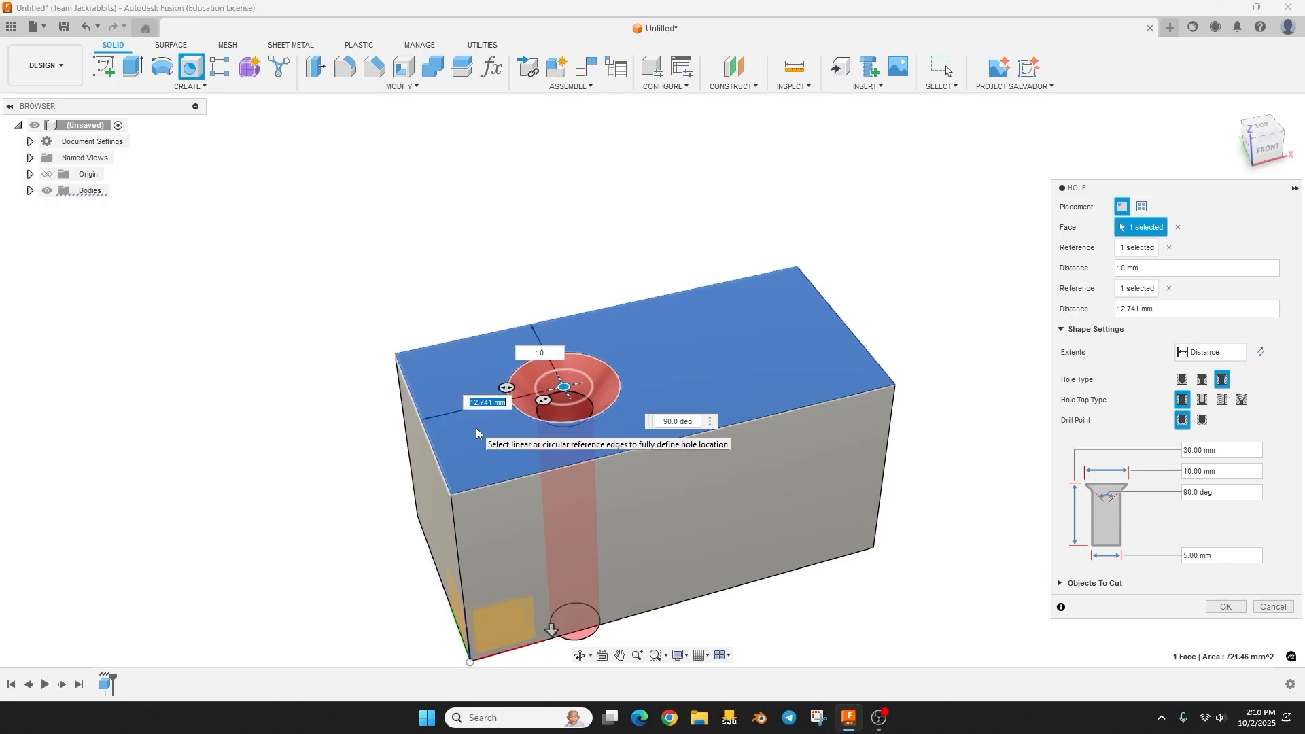
{"action": "type", "text": "12"}
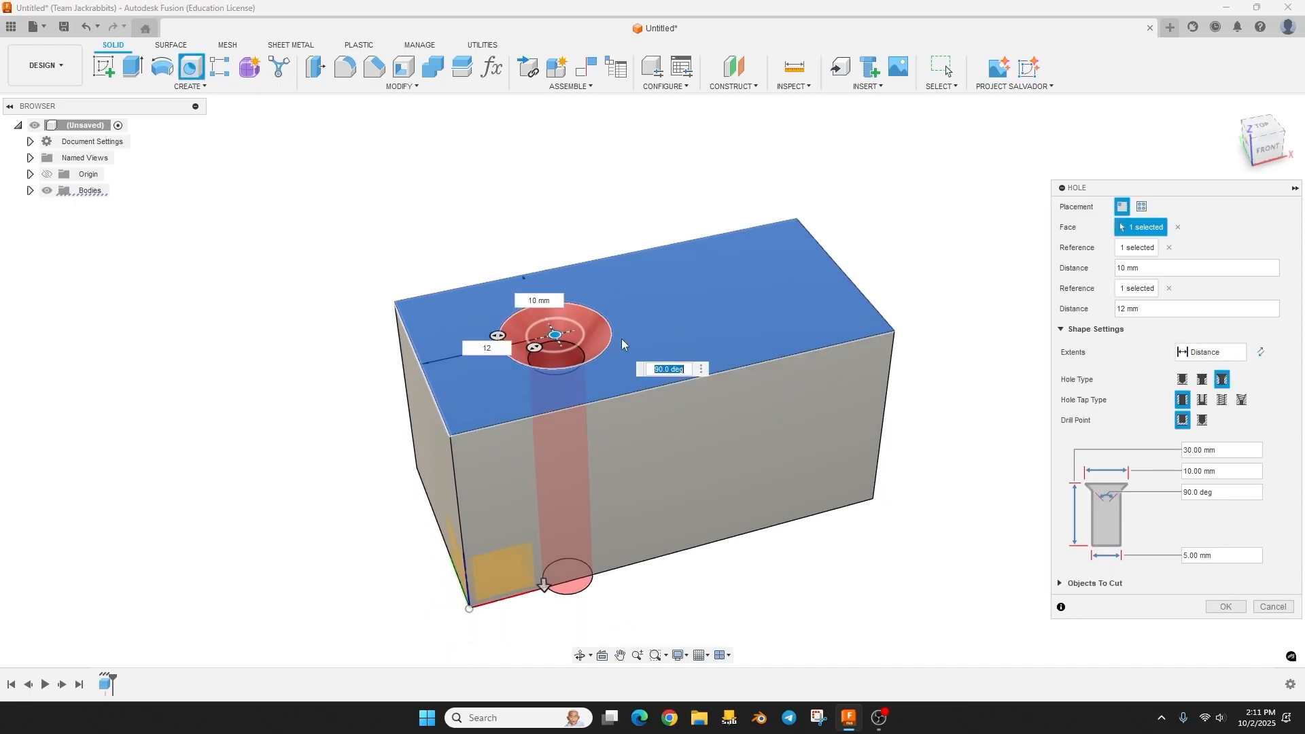
{"action": "mouse_move", "coordinate": [1092, 392]}
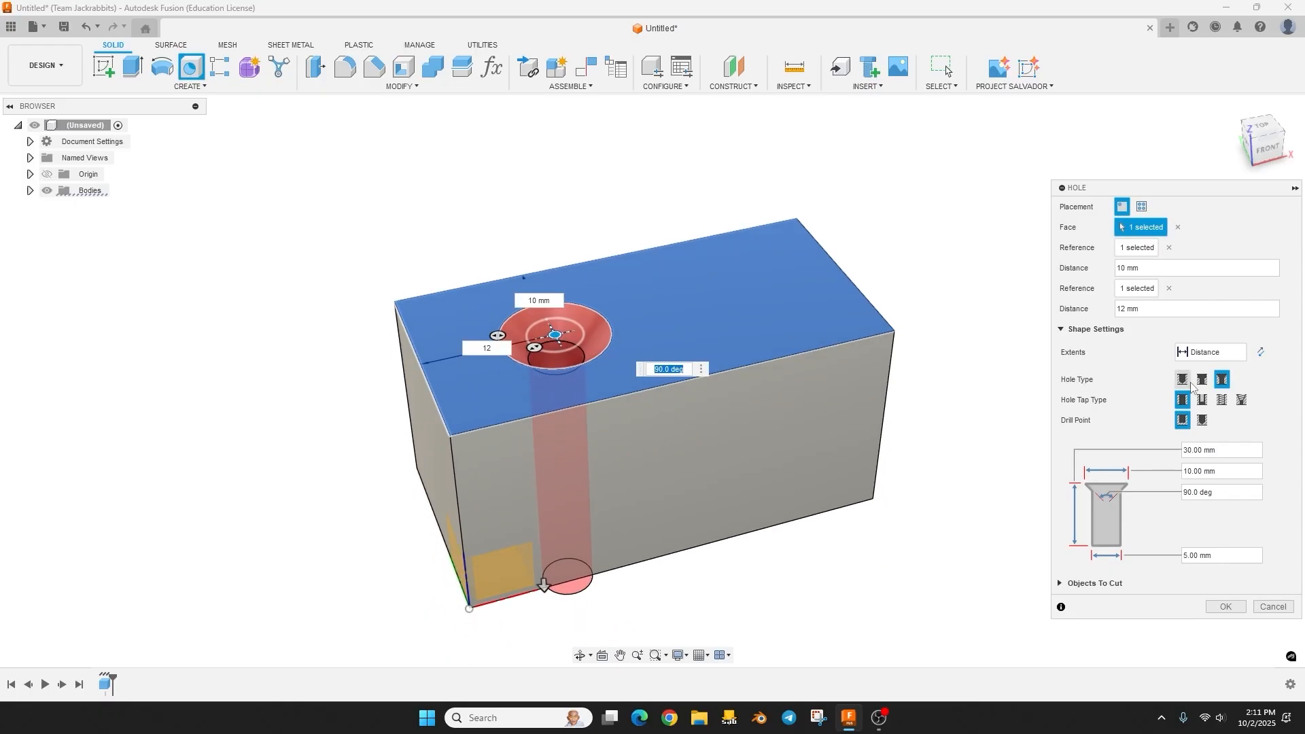
{"action": "mouse_move", "coordinate": [1222, 379]}
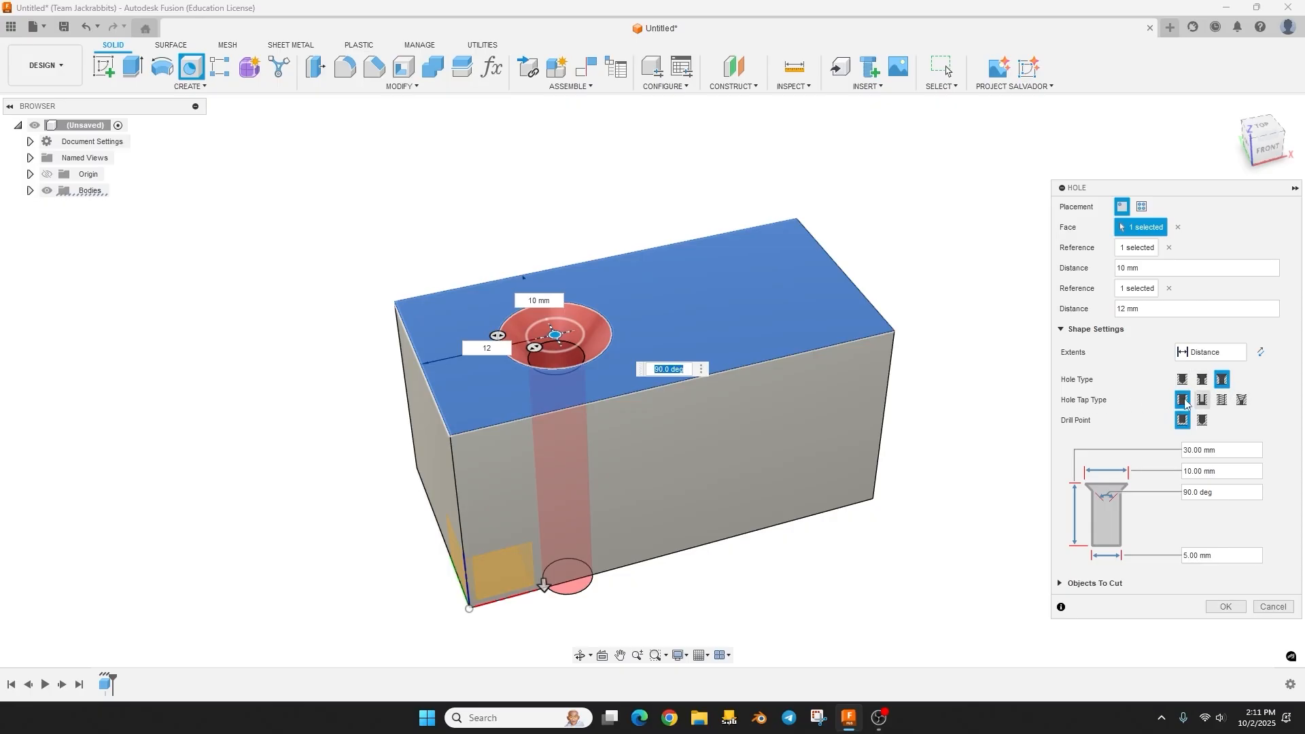
{"action": "mouse_move", "coordinate": [1182, 420]}
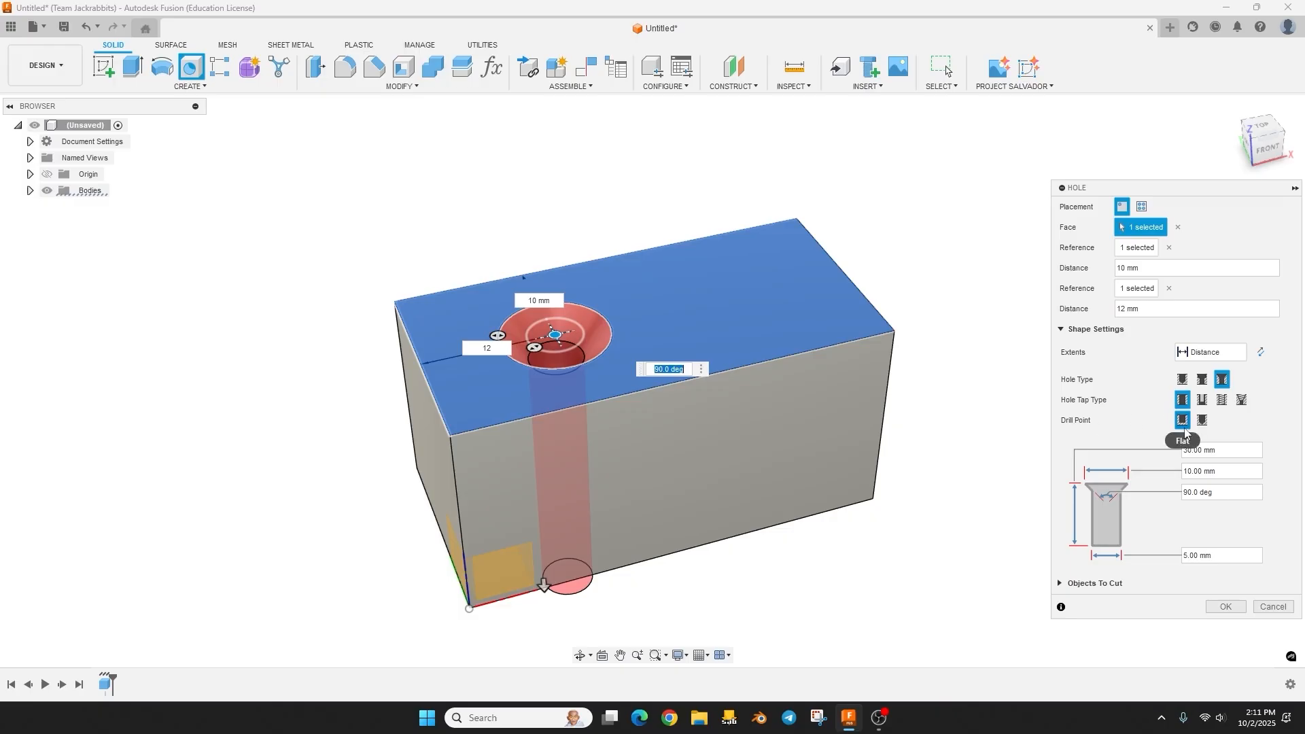
{"action": "mouse_move", "coordinate": [1201, 419]}
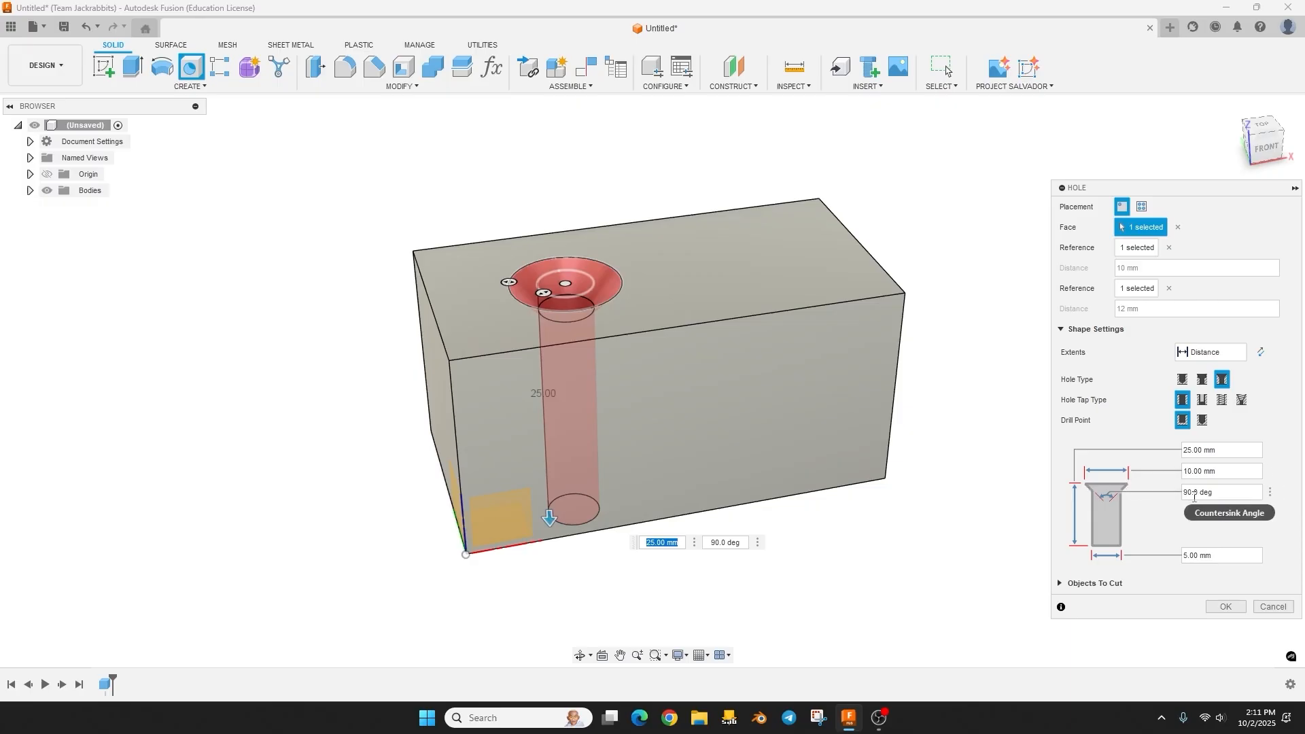
{"action": "mouse_move", "coordinate": [1110, 525]}
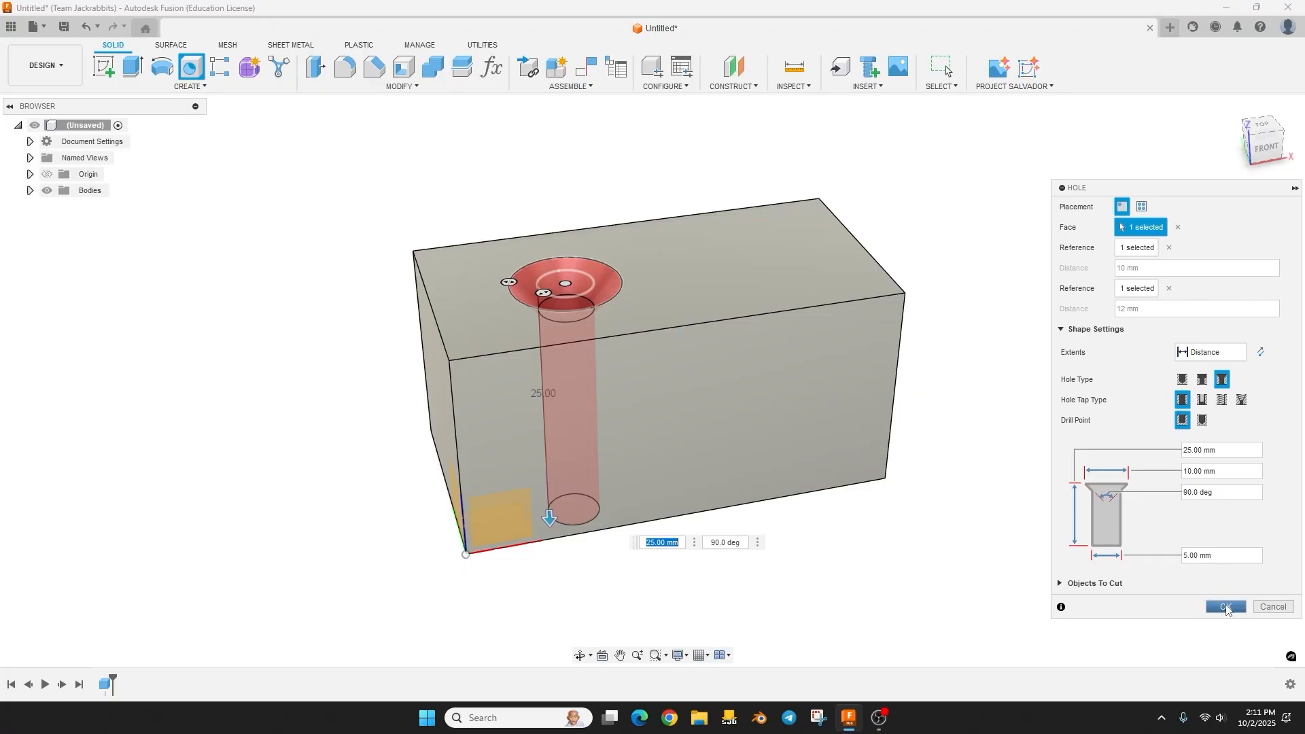
Set the countersink hole depth to 25 mm and confirm it.
{"action": "left_click", "coordinate": [1224, 605]}
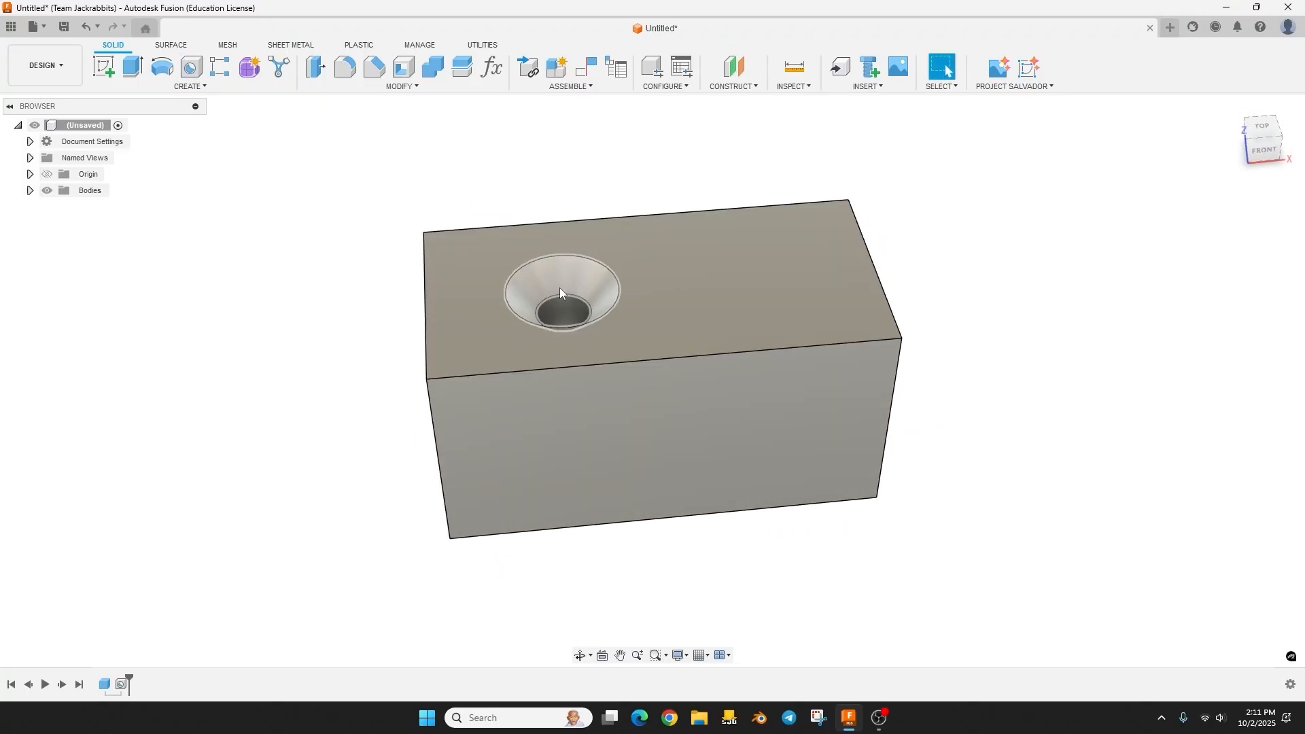
{"action": "mouse_move", "coordinate": [374, 318]}
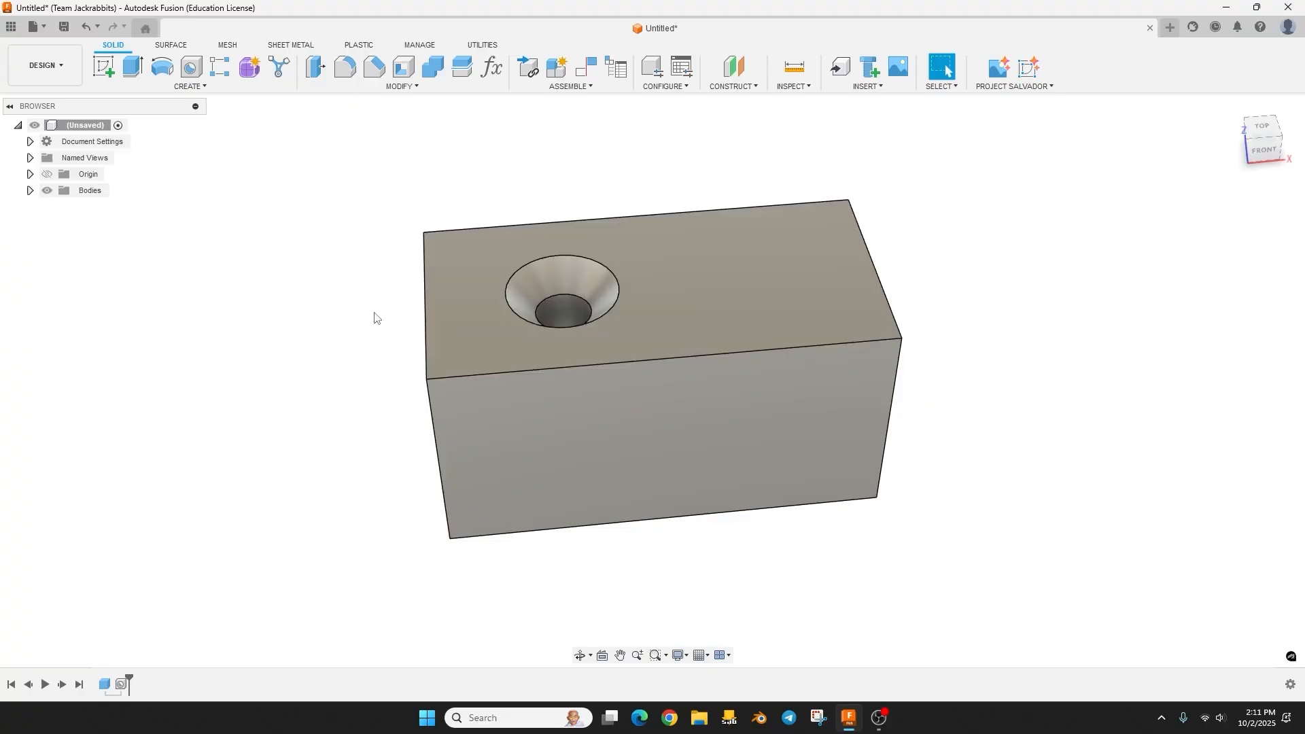
{"action": "mouse_move", "coordinate": [441, 323]}
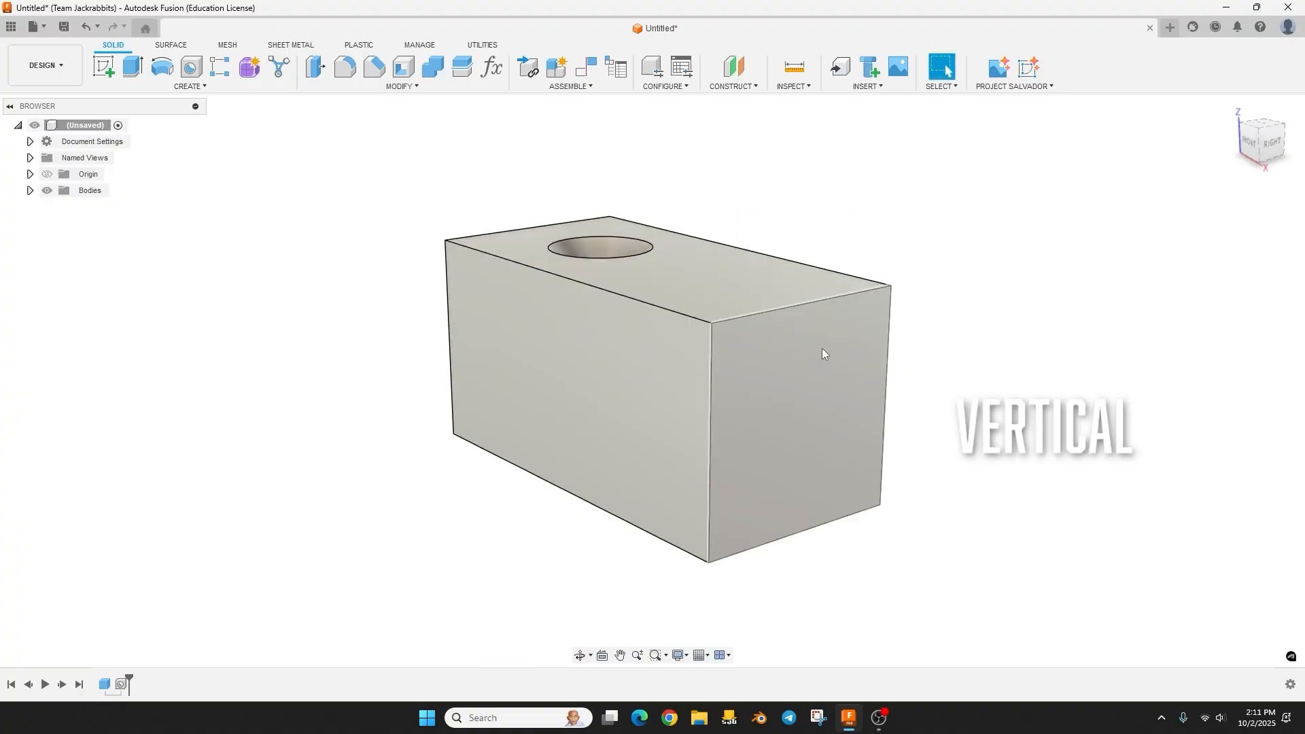
Orbit the model to view the box from another side.
{"action": "left_click_drag", "start_coordinate": [815, 349], "coordinate": [599, 279]}
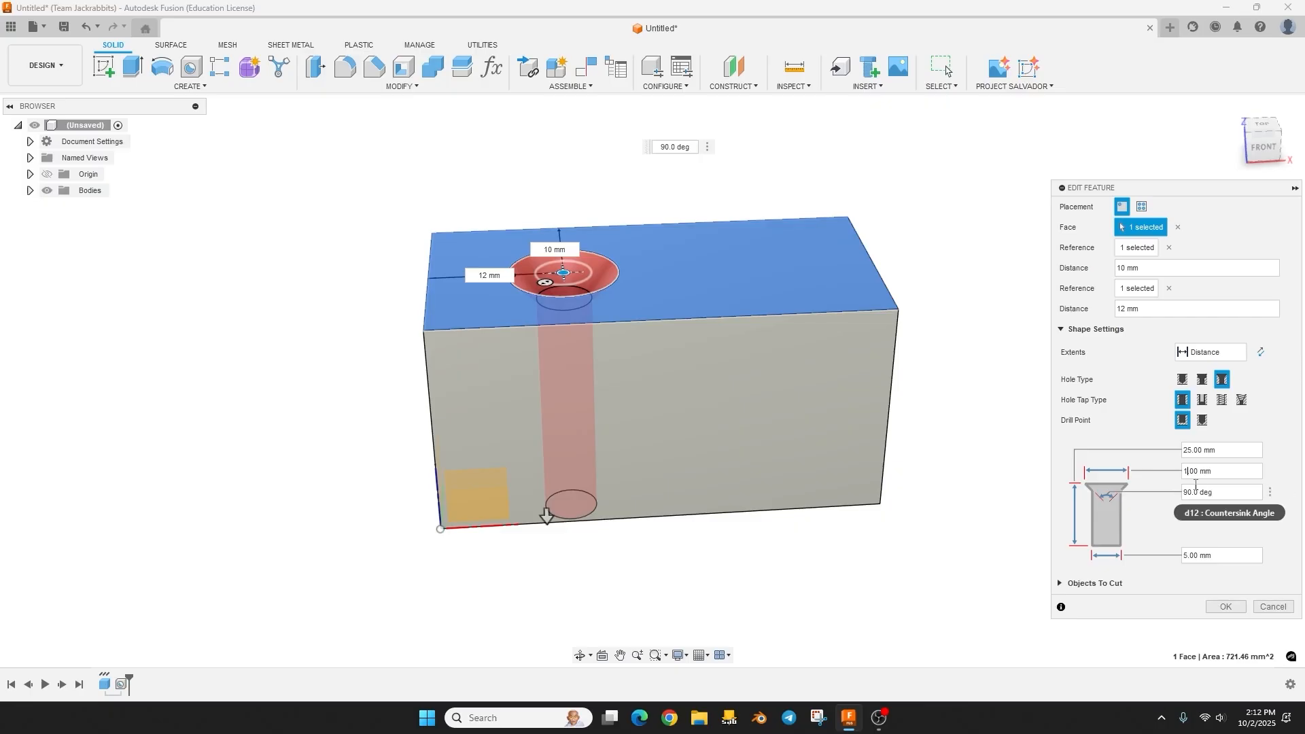
Confirm the first hole at 10 mm and 12 mm from the edges.
{"action": "left_click", "coordinate": [1224, 605]}
{"action": "type", "text": "12"}
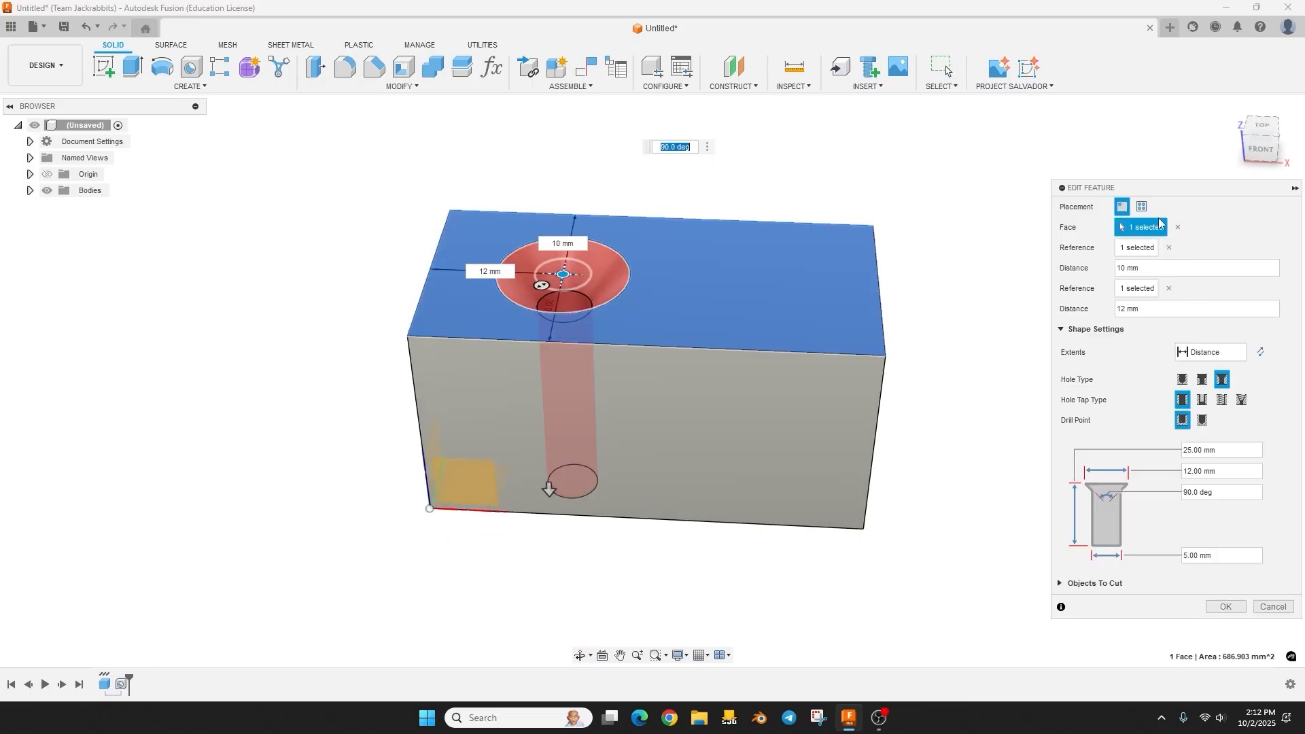
{"action": "left_click", "coordinate": [1223, 605]}
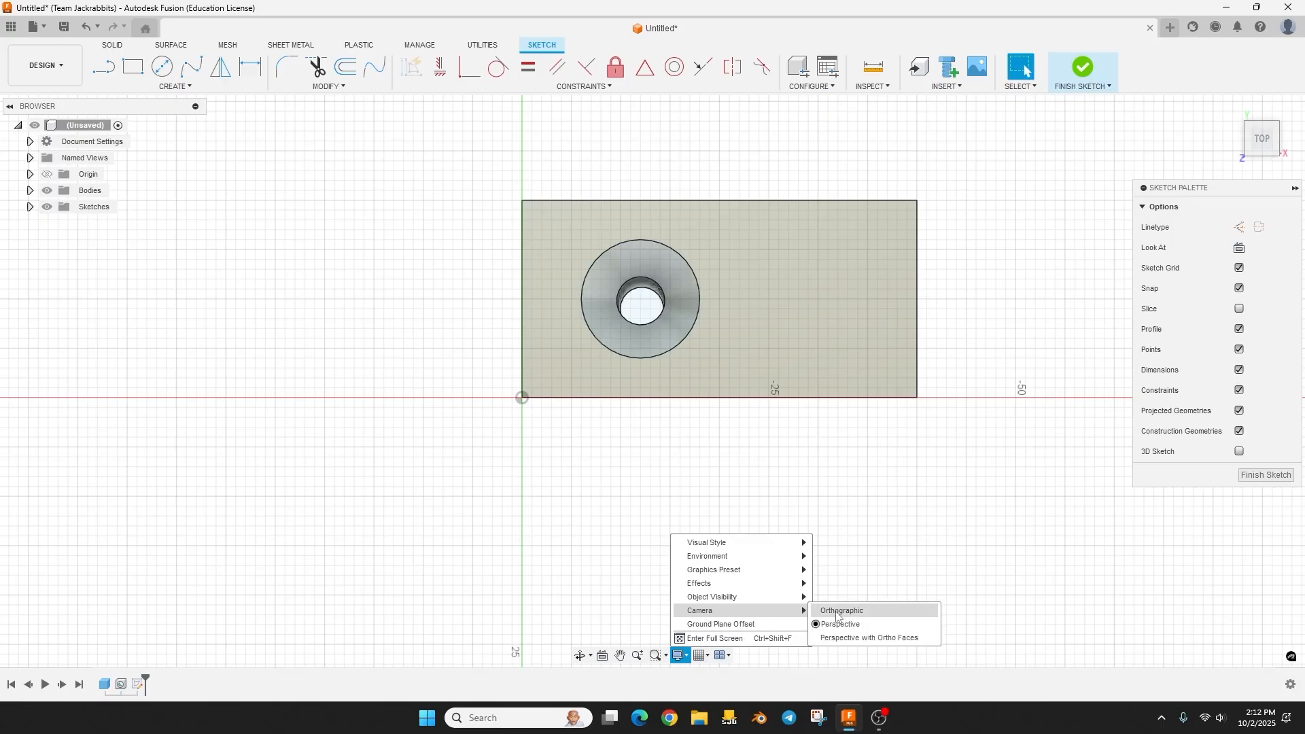
Set the camera to Perspective with Ortho Faces and view the top face squarely.
{"action": "left_click", "coordinate": [840, 610]}
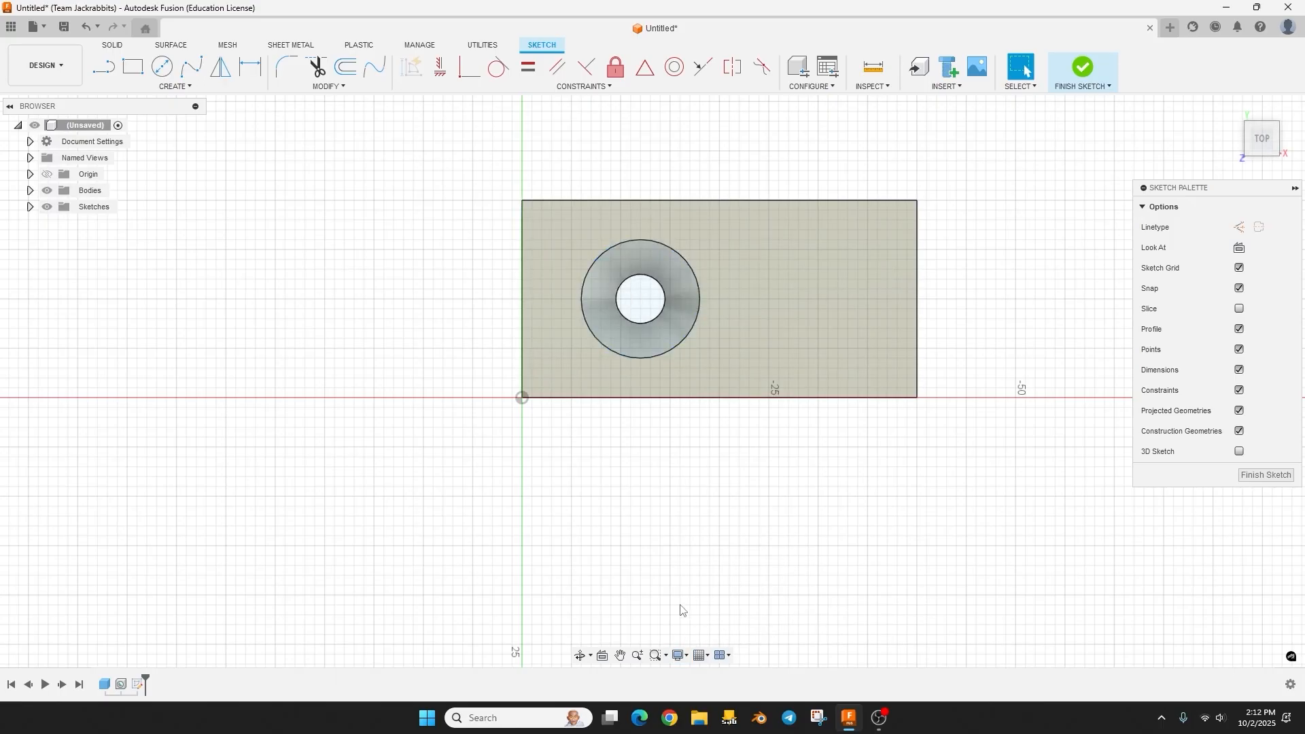
{"action": "left_click", "coordinate": [678, 657]}
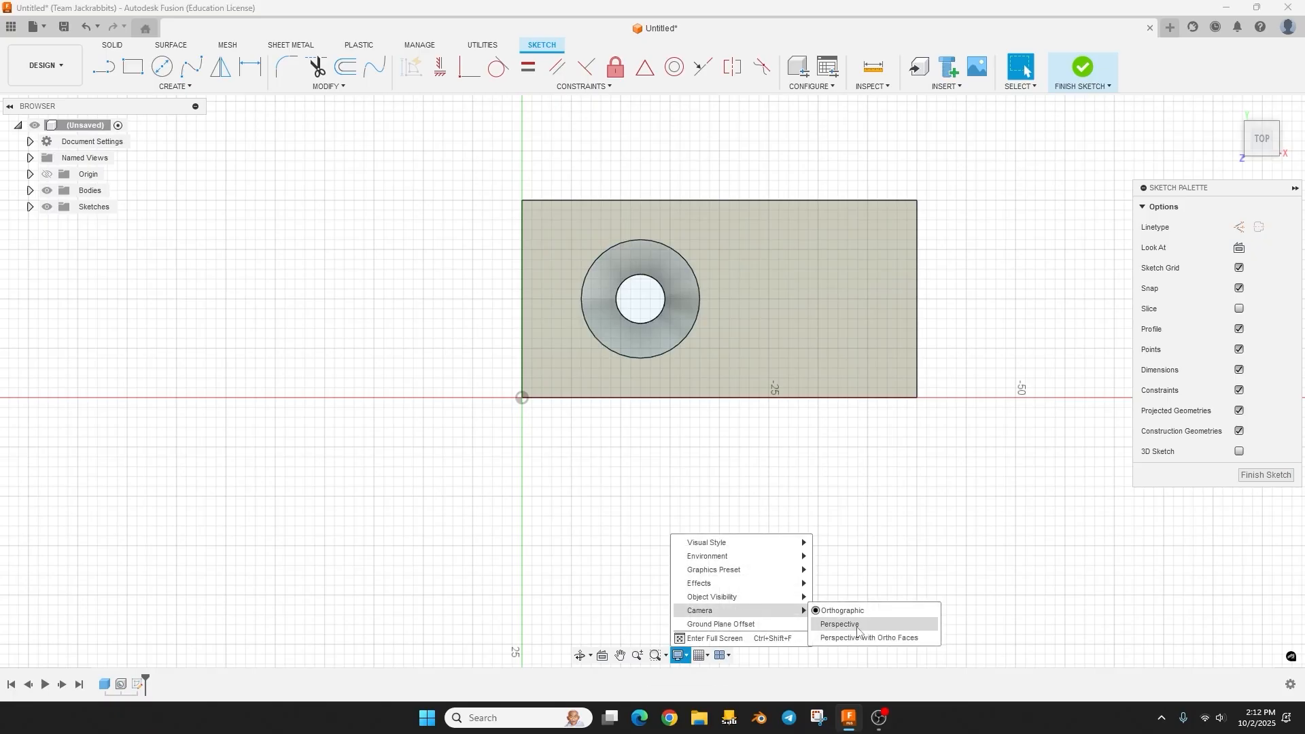
{"action": "left_click", "coordinate": [838, 624]}
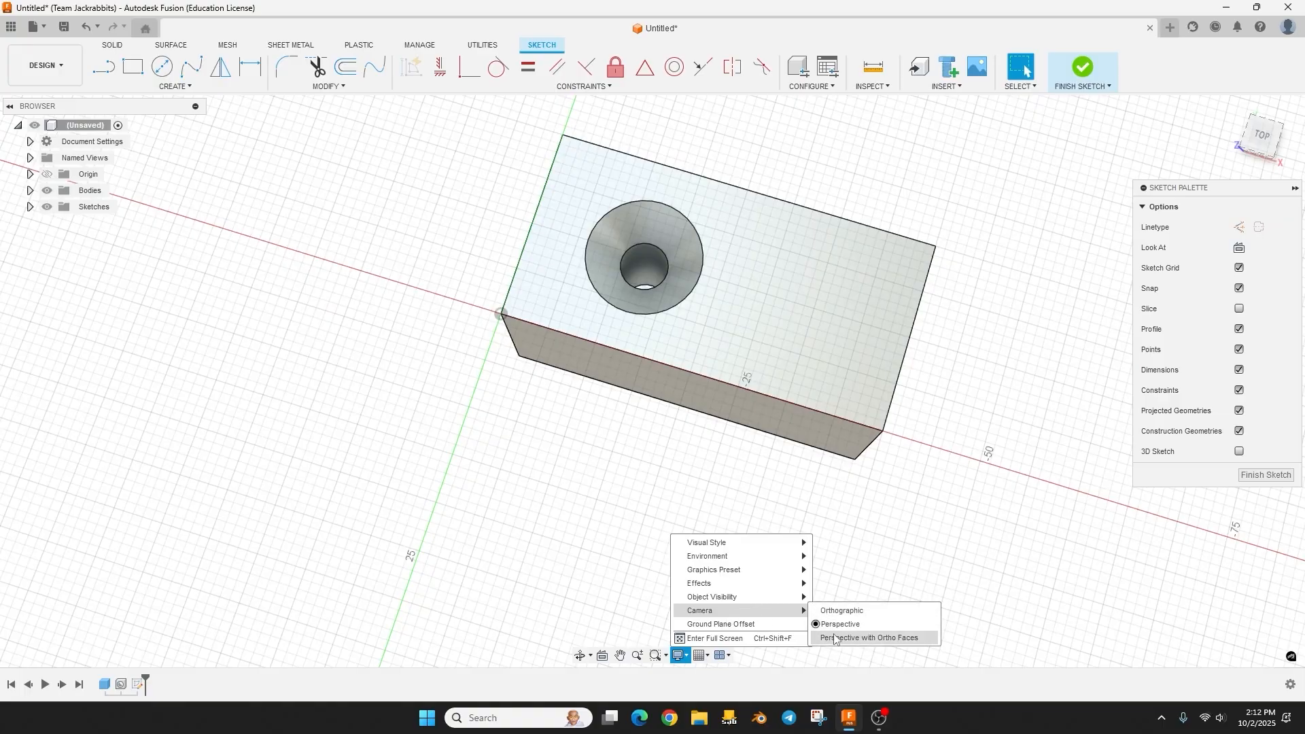
{"action": "left_click", "coordinate": [867, 637]}
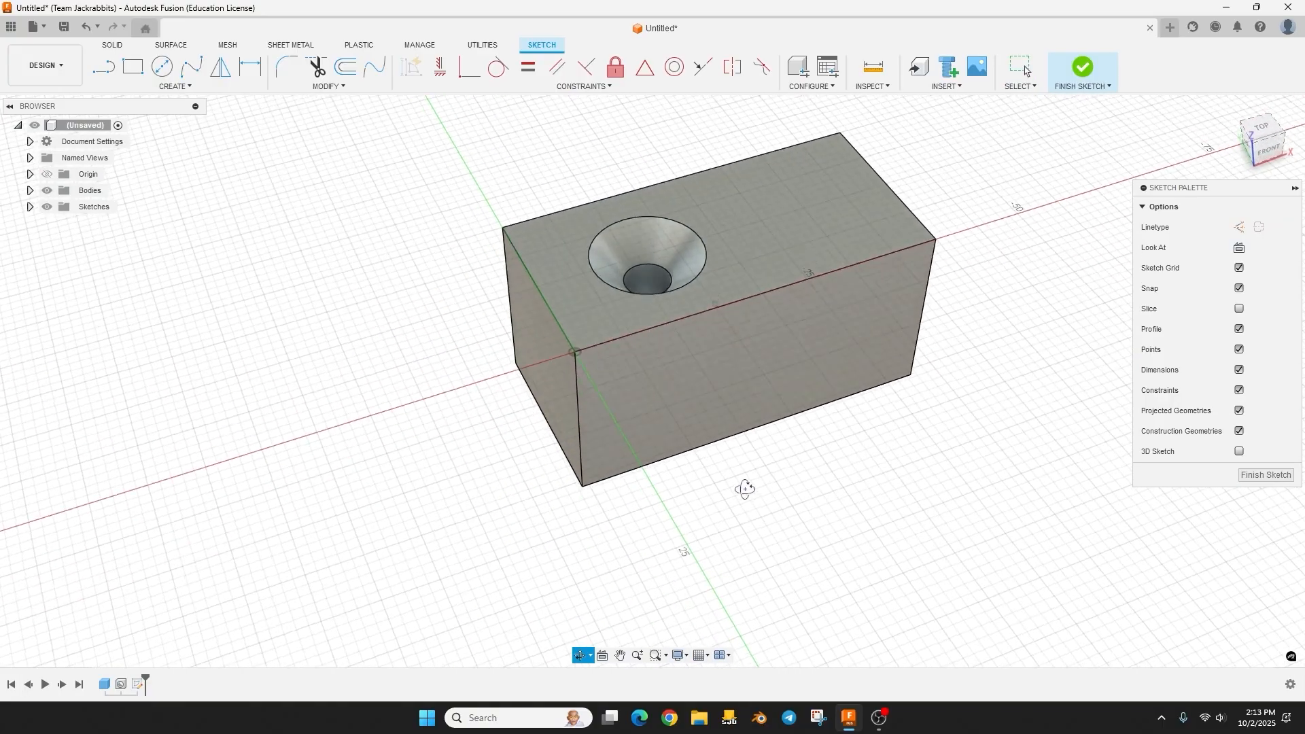
{"action": "left_click_drag", "start_coordinate": [745, 489], "coordinate": [738, 533]}
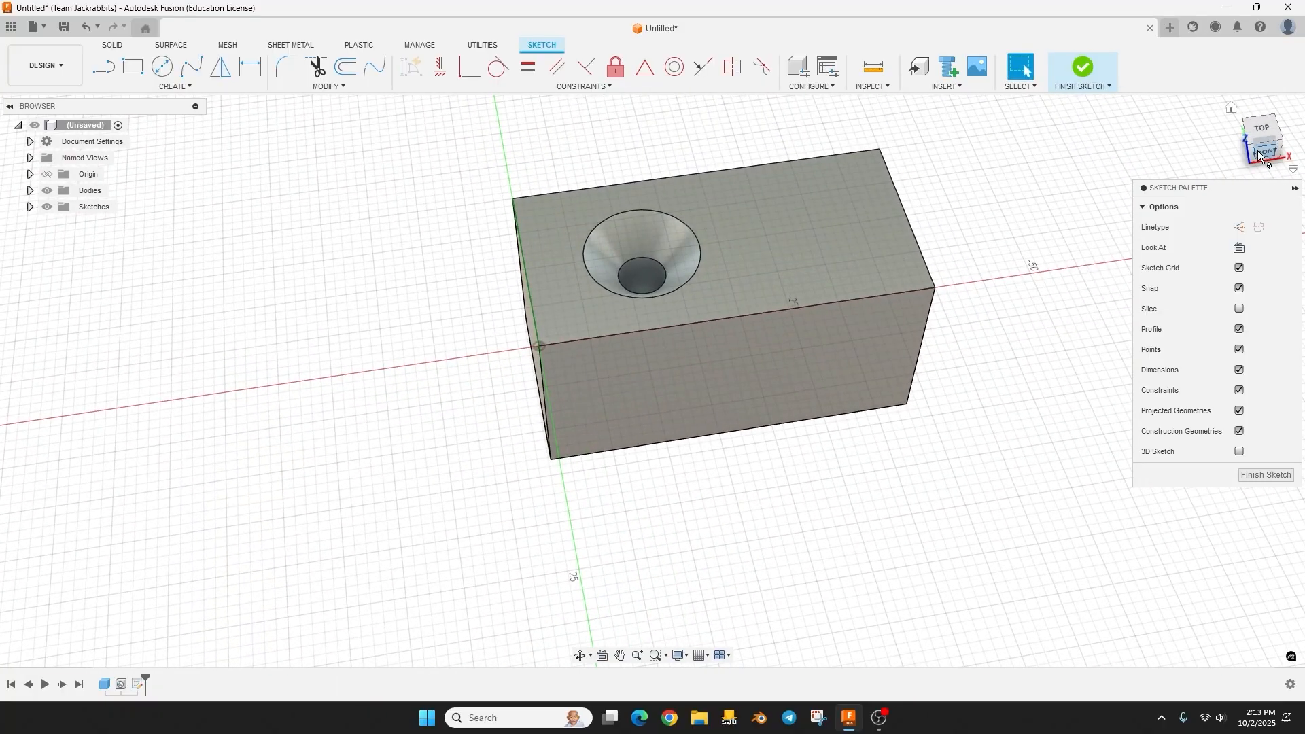
{"action": "left_click", "coordinate": [1260, 138]}
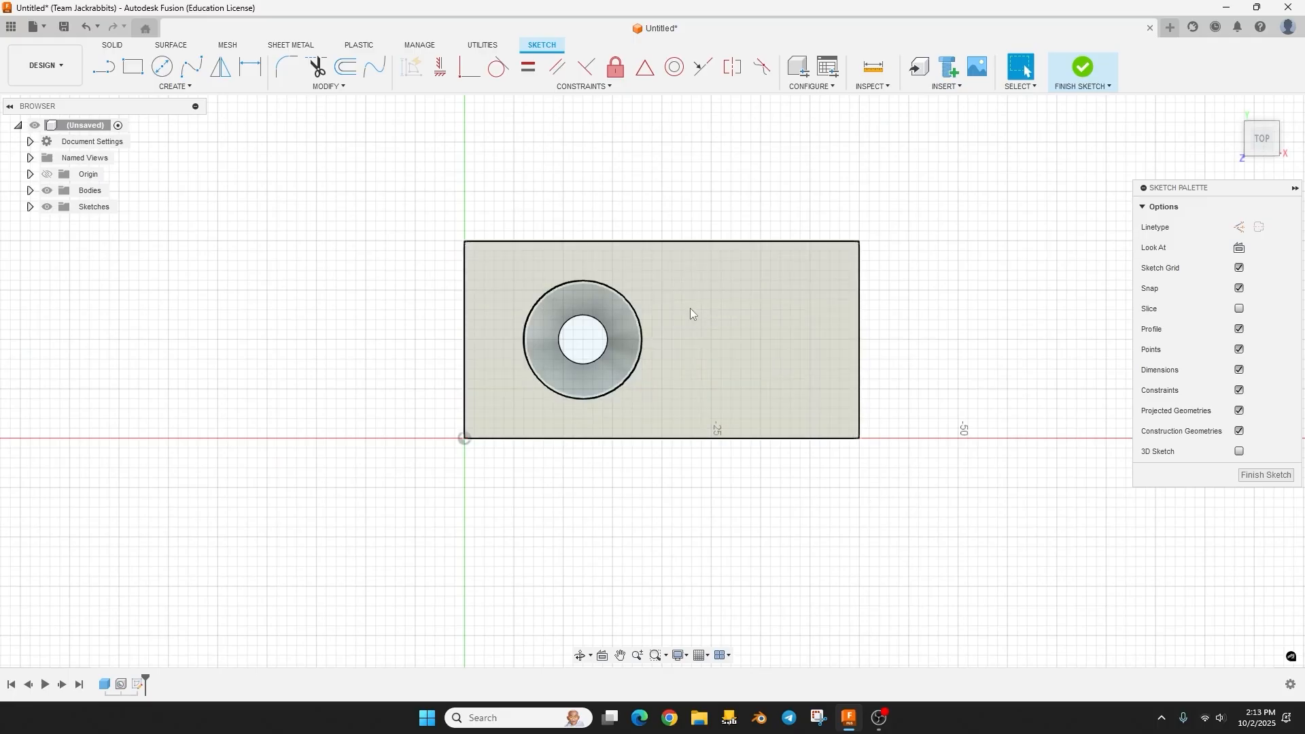
Sketch a 10 mm diameter circle right of the countersunk hole.
{"action": "left_click", "coordinate": [162, 66]}
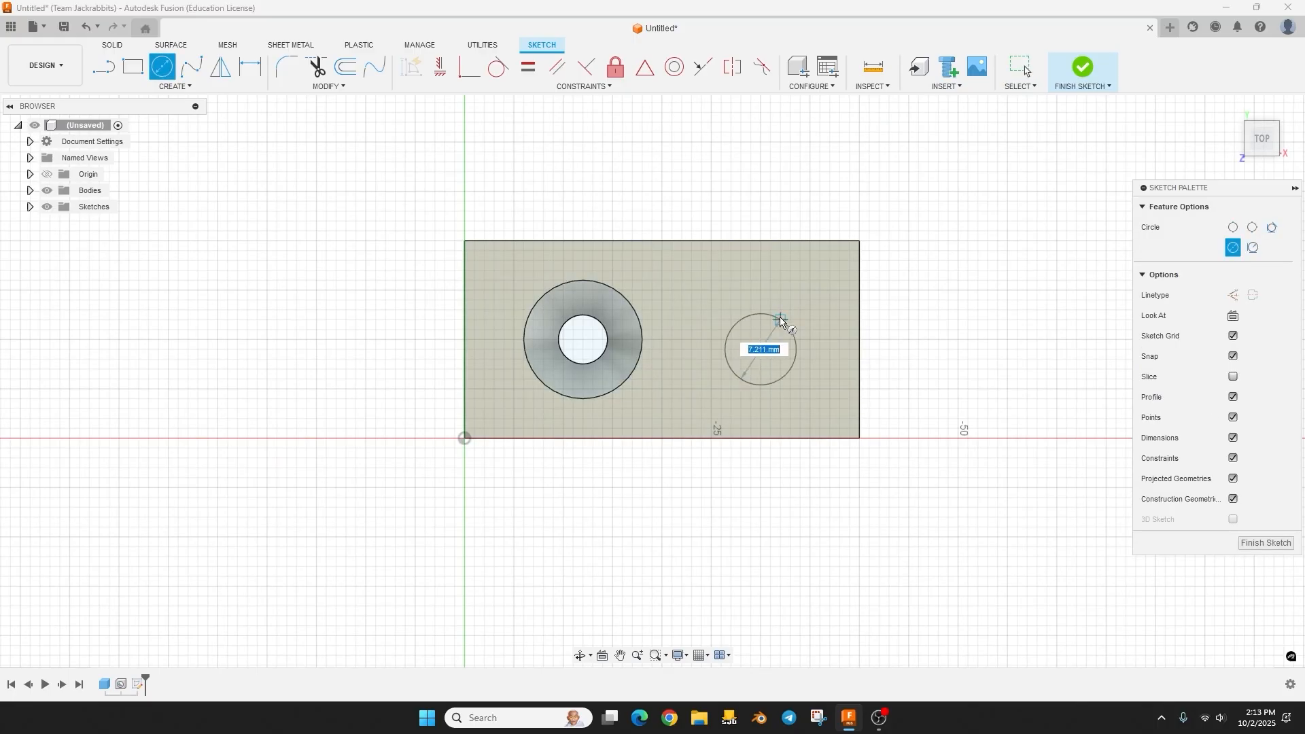
{"action": "type", "text": "10"}
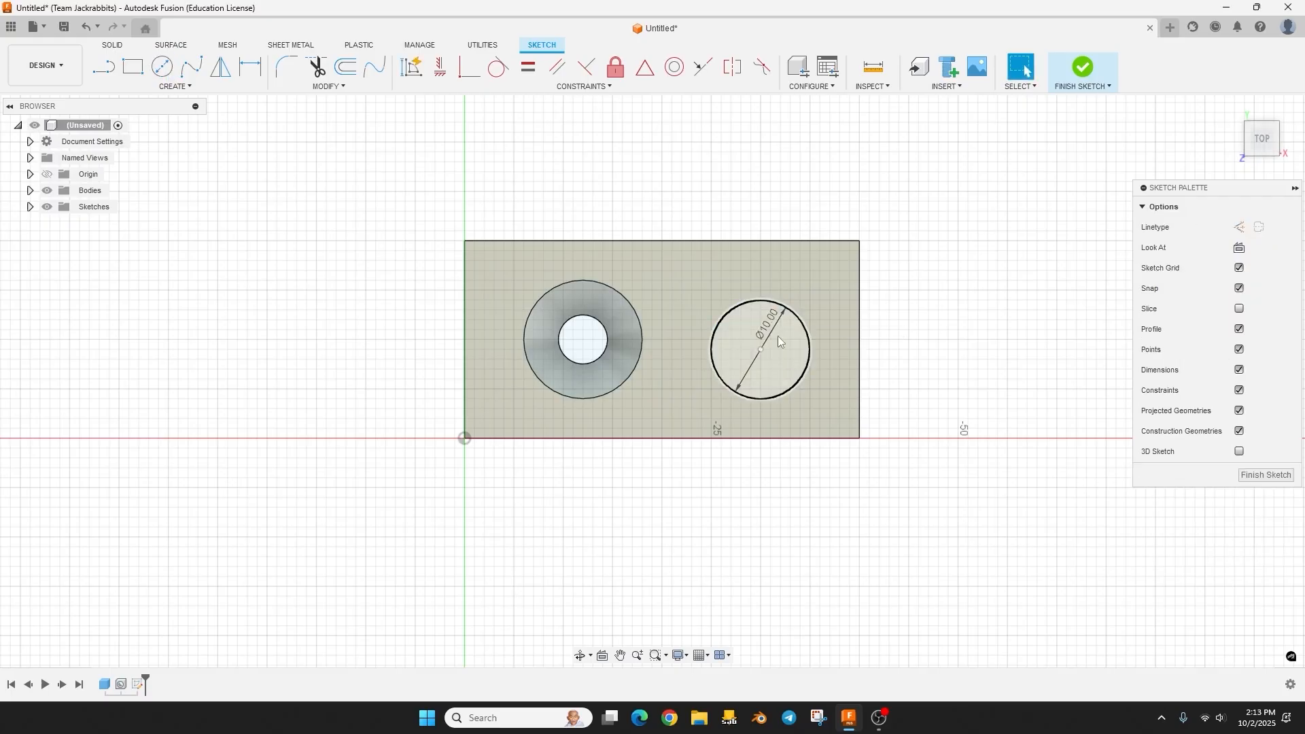
{"action": "left_click", "coordinate": [760, 349]}
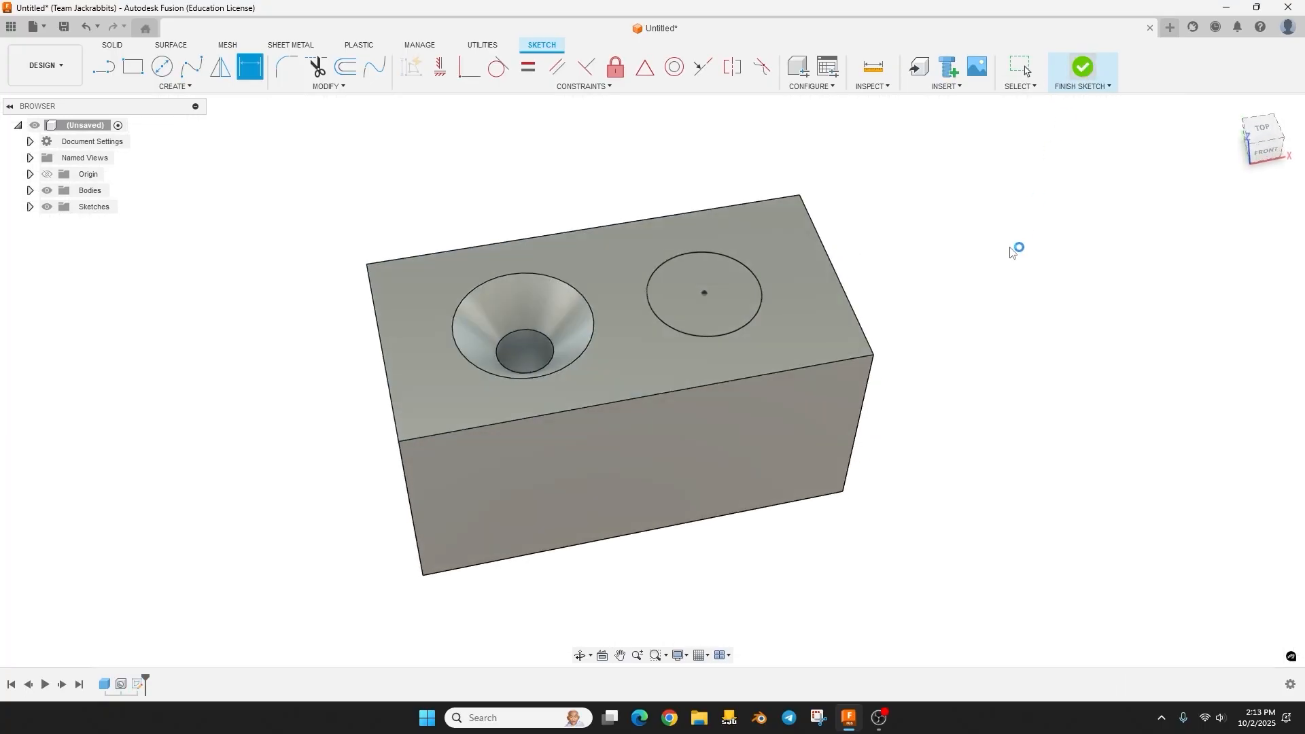
Extrude-cut the 10 mm circle profile 1 mm into the top face.
{"action": "left_click", "coordinate": [1082, 67]}
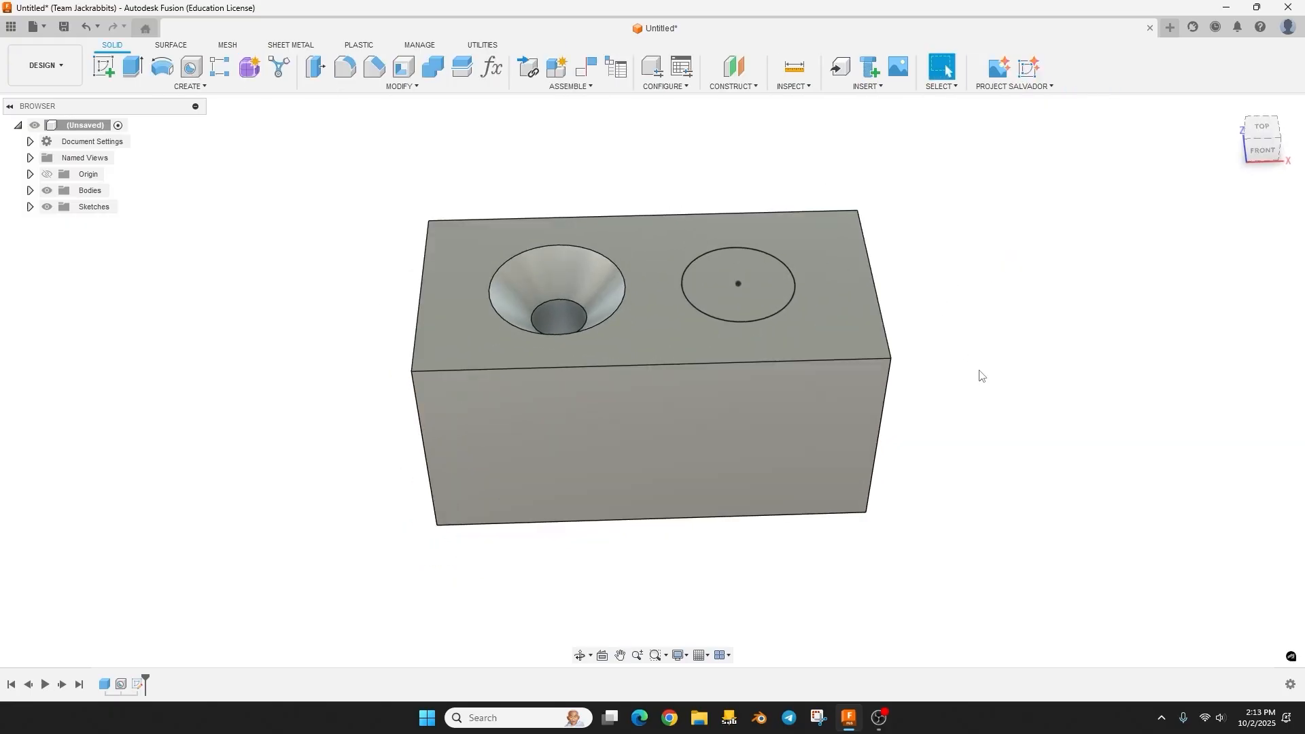
{"action": "left_click", "coordinate": [737, 283]}
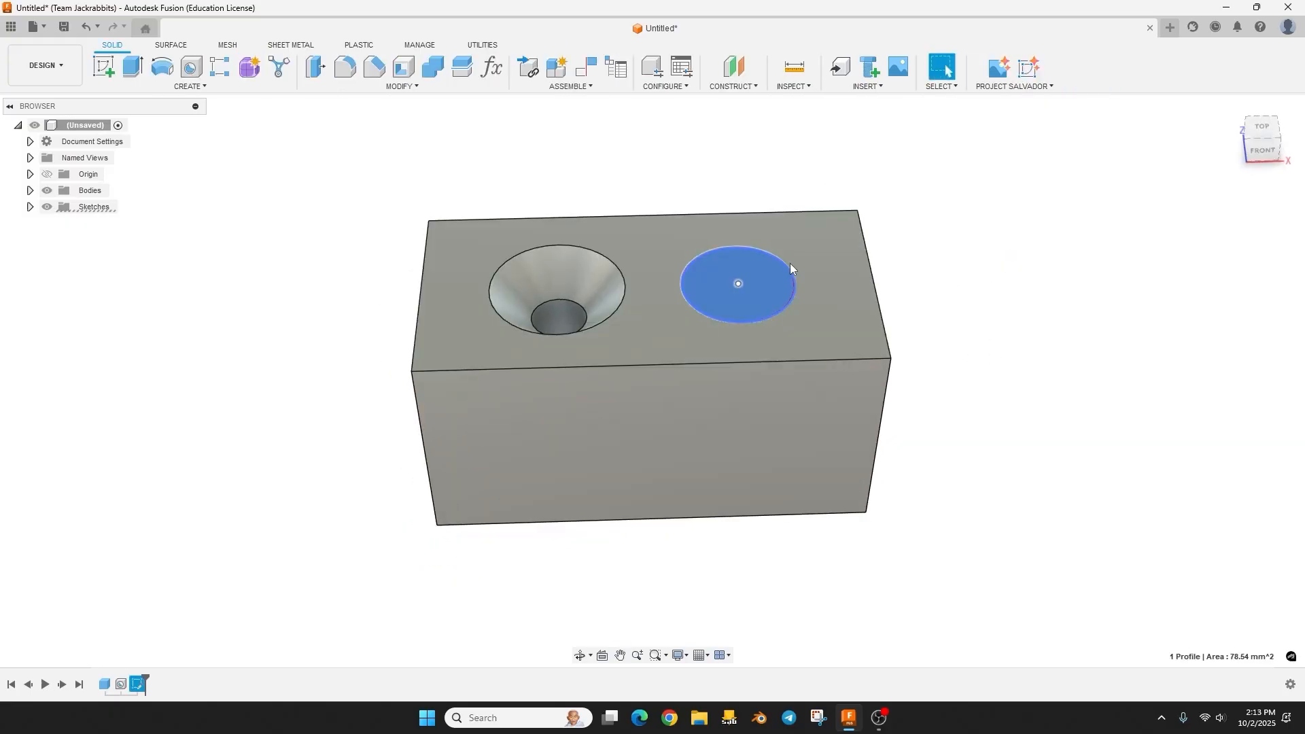
{"action": "left_click", "coordinate": [103, 67]}
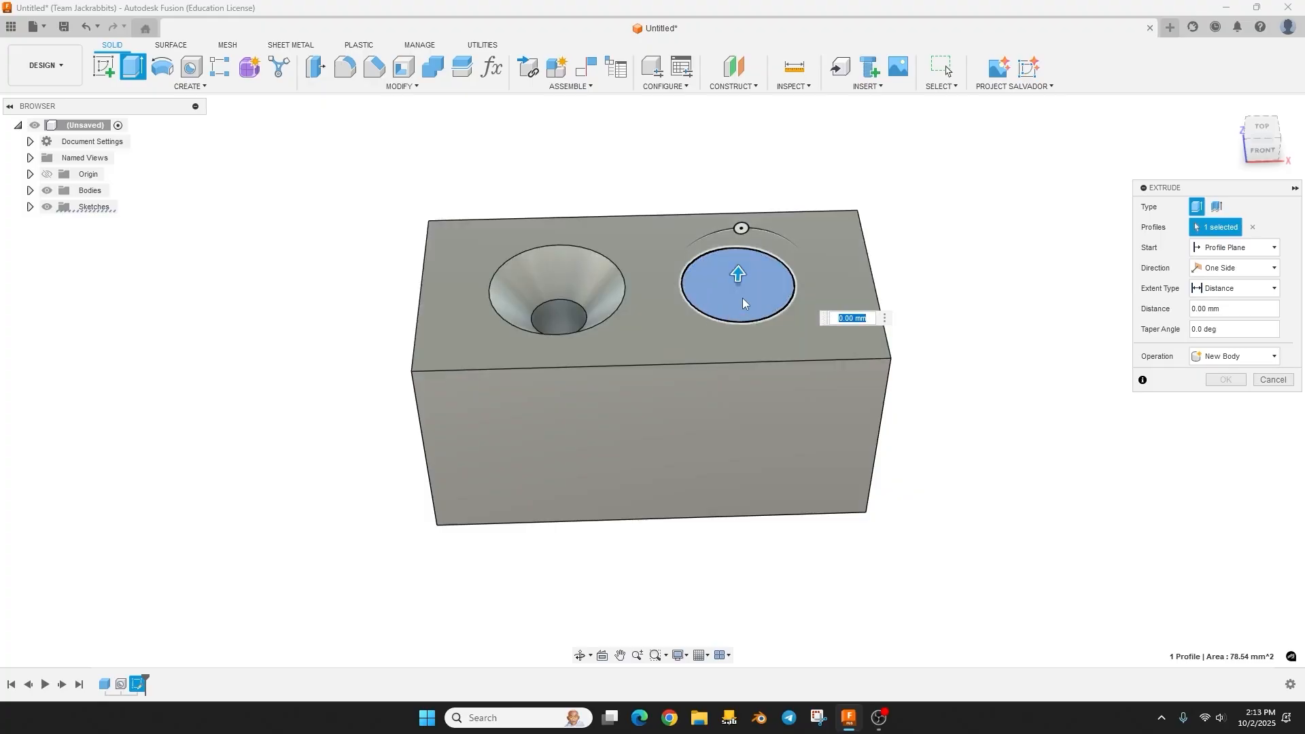
{"action": "mouse_move", "coordinate": [745, 278]}
{"action": "type", "text": "-1"}
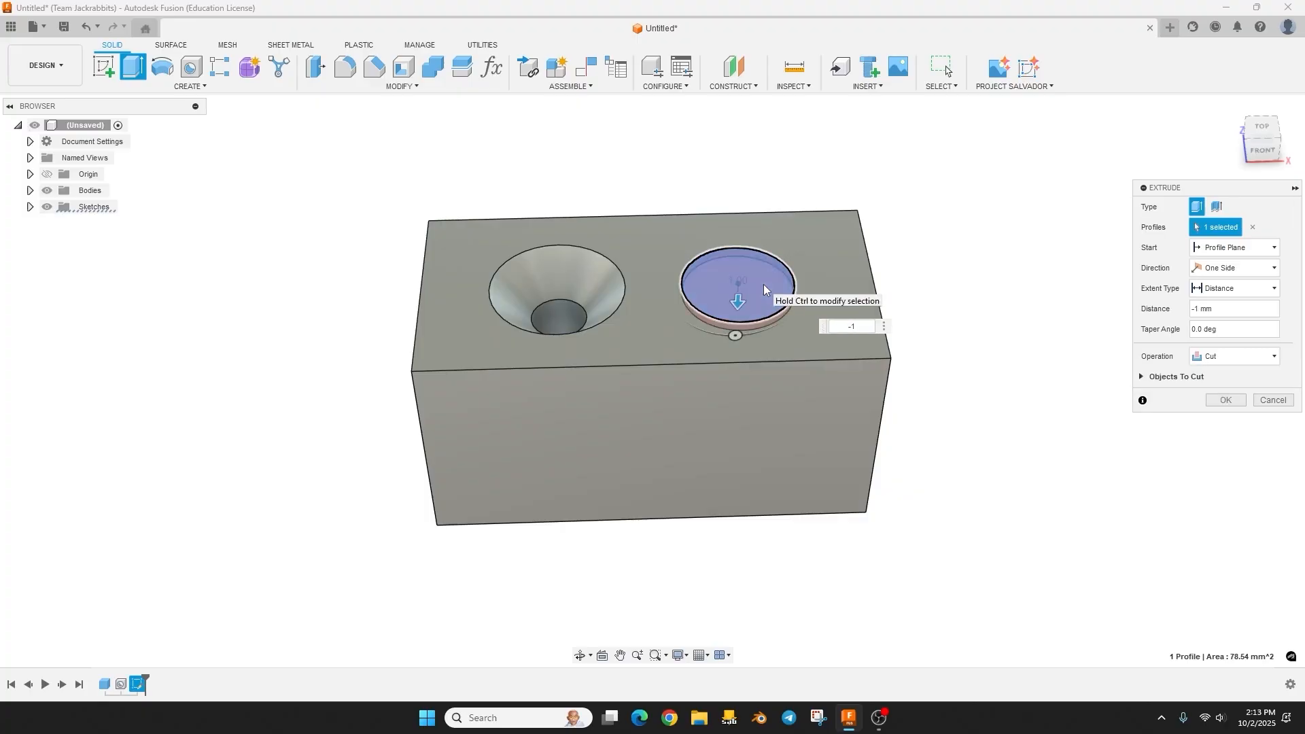
{"action": "left_click", "coordinate": [1223, 400]}
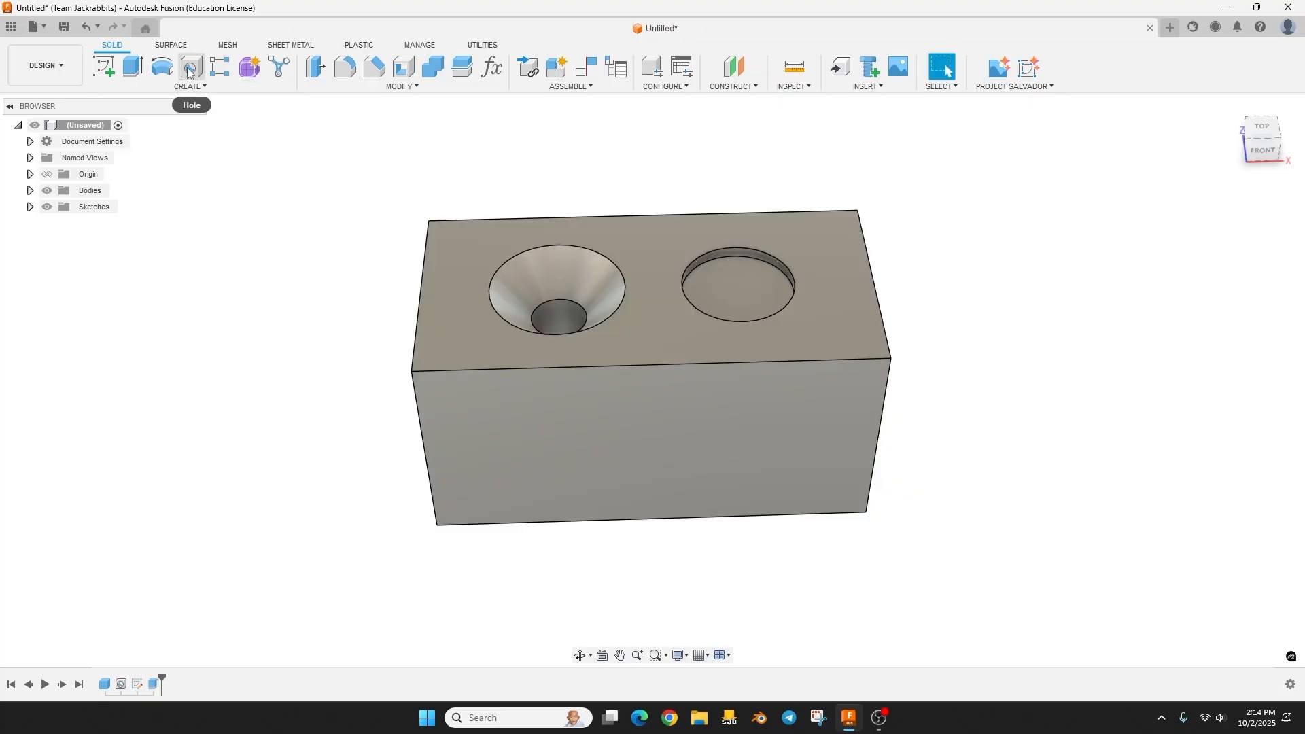
Add a 10 mm, 90° countersunk hole on the recess floor.
{"action": "left_click", "coordinate": [189, 67]}
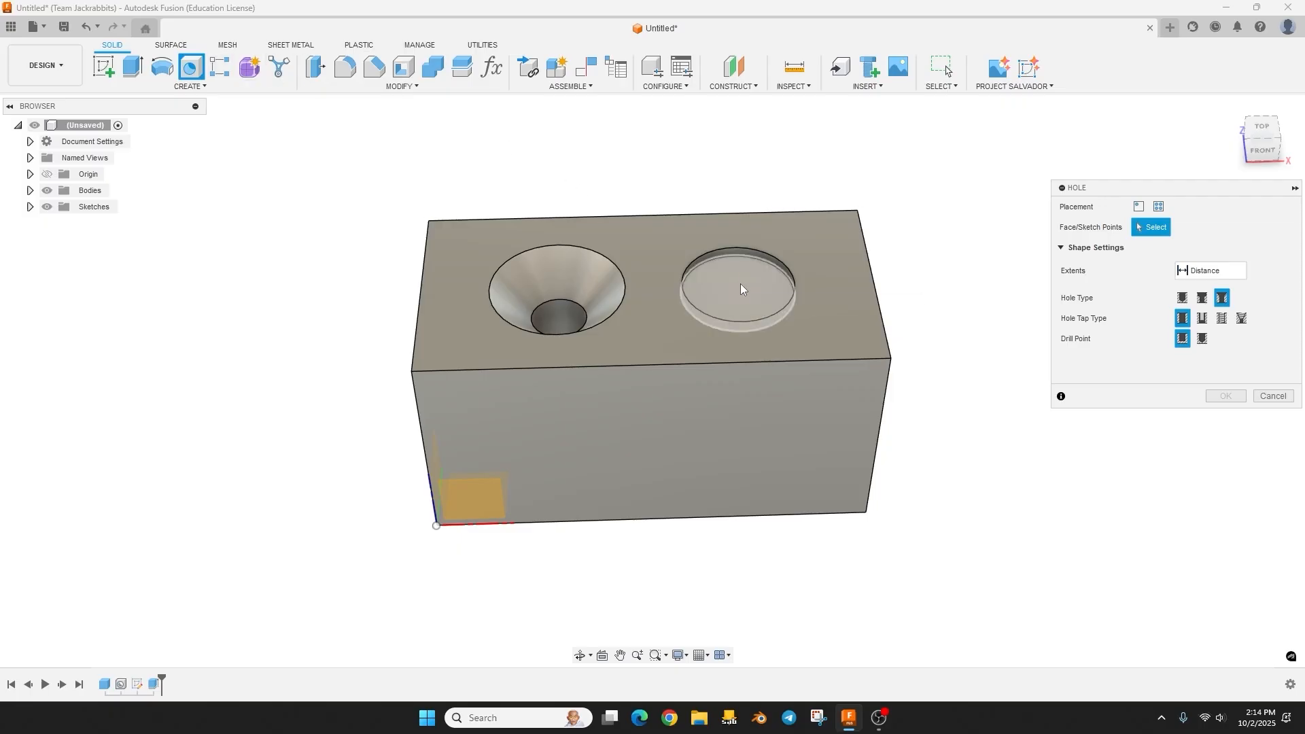
{"action": "left_click", "coordinate": [741, 282]}
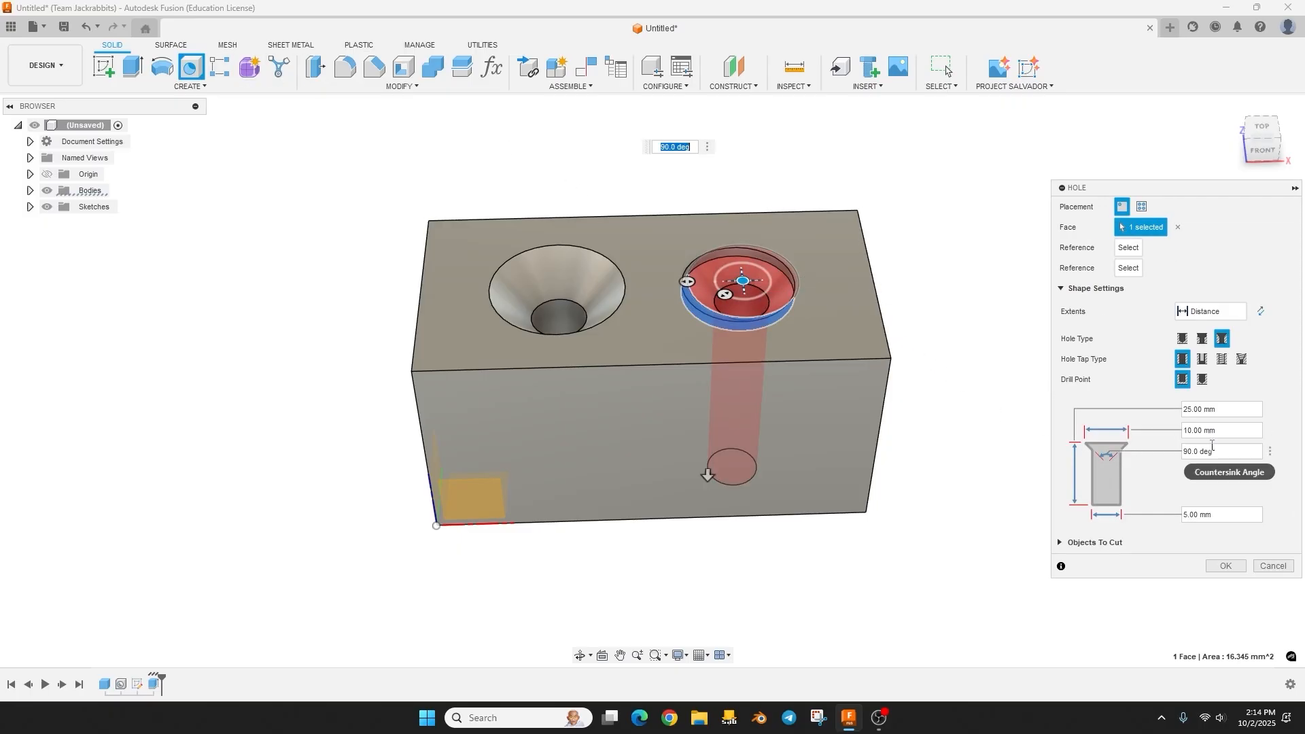
{"action": "mouse_move", "coordinate": [1123, 297]}
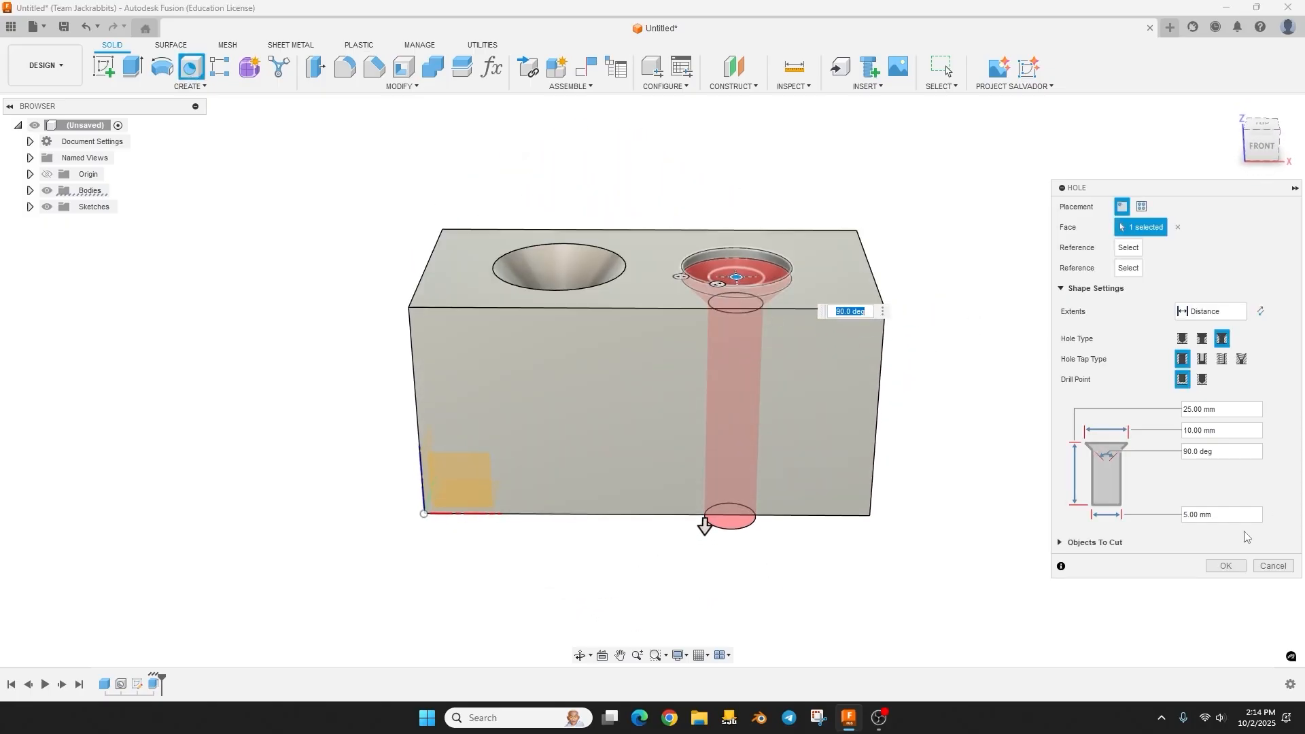
{"action": "left_click", "coordinate": [1223, 566]}
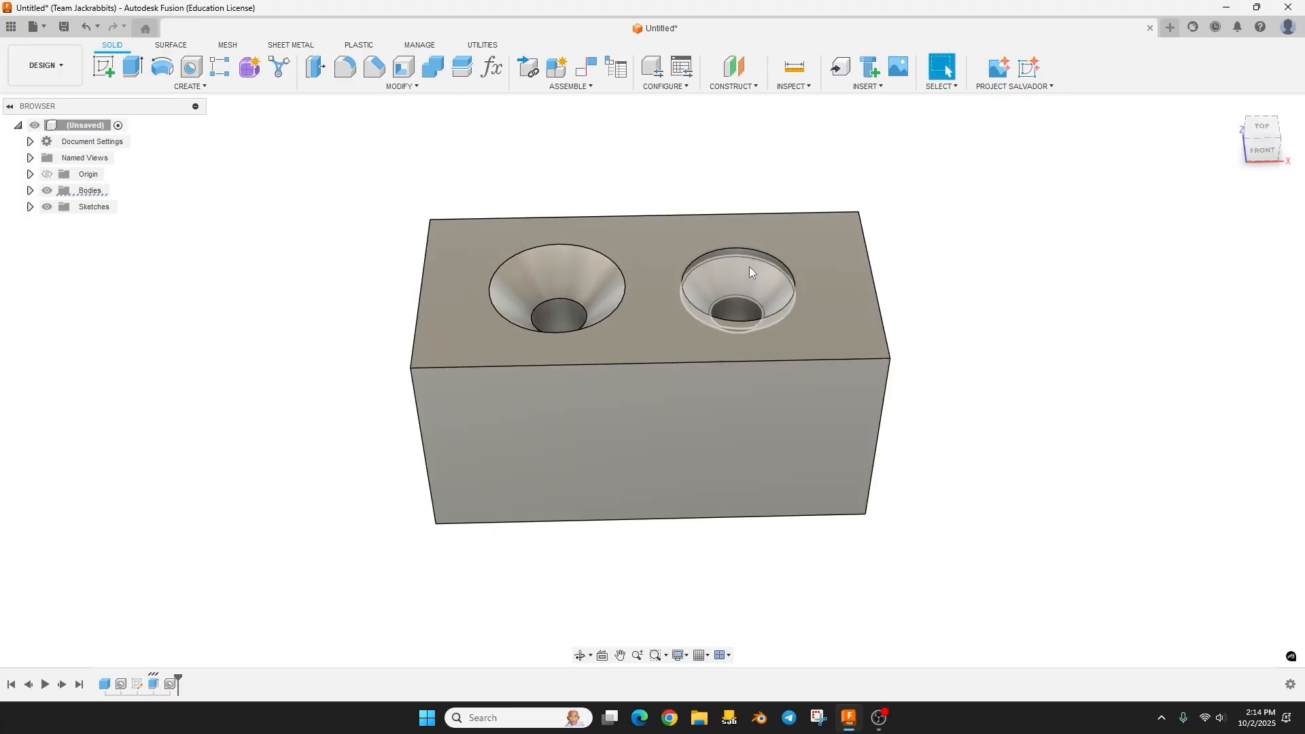
{"action": "left_click", "coordinate": [736, 287]}
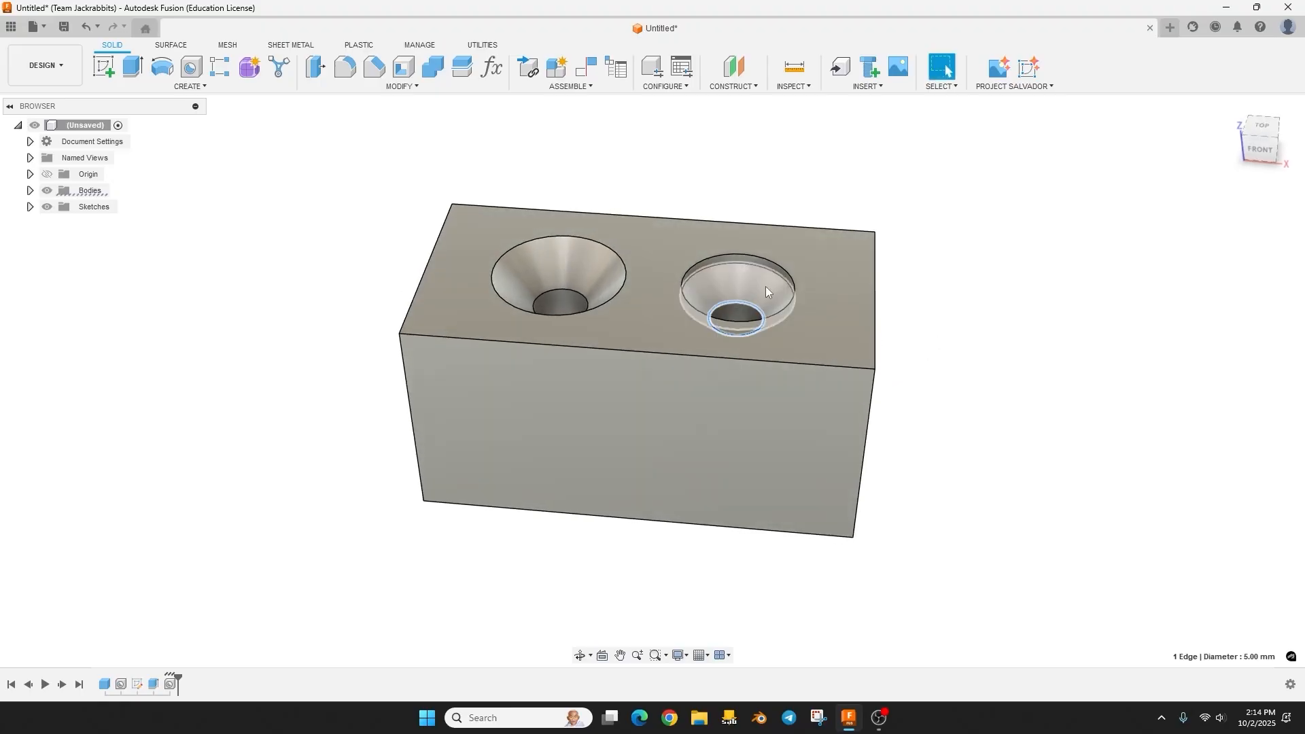
{"action": "left_click", "coordinate": [373, 66]}
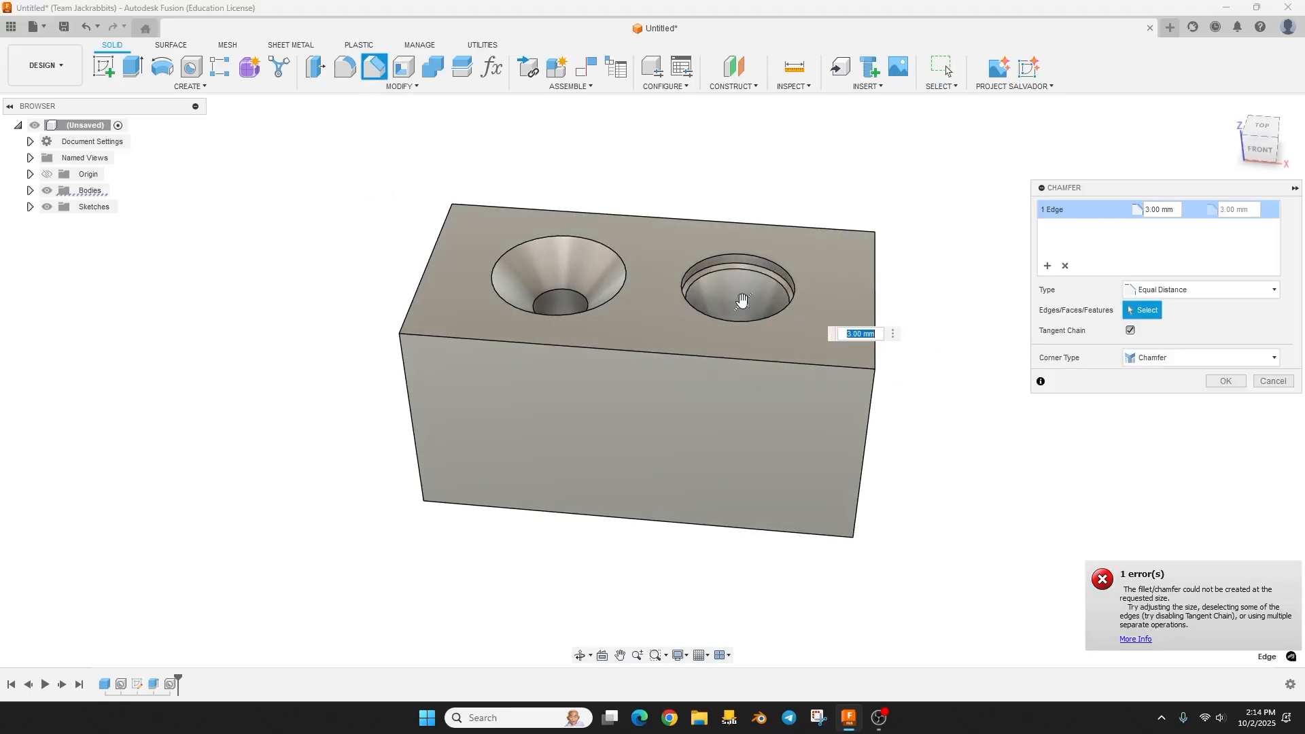
{"action": "type", "text": ".5"}
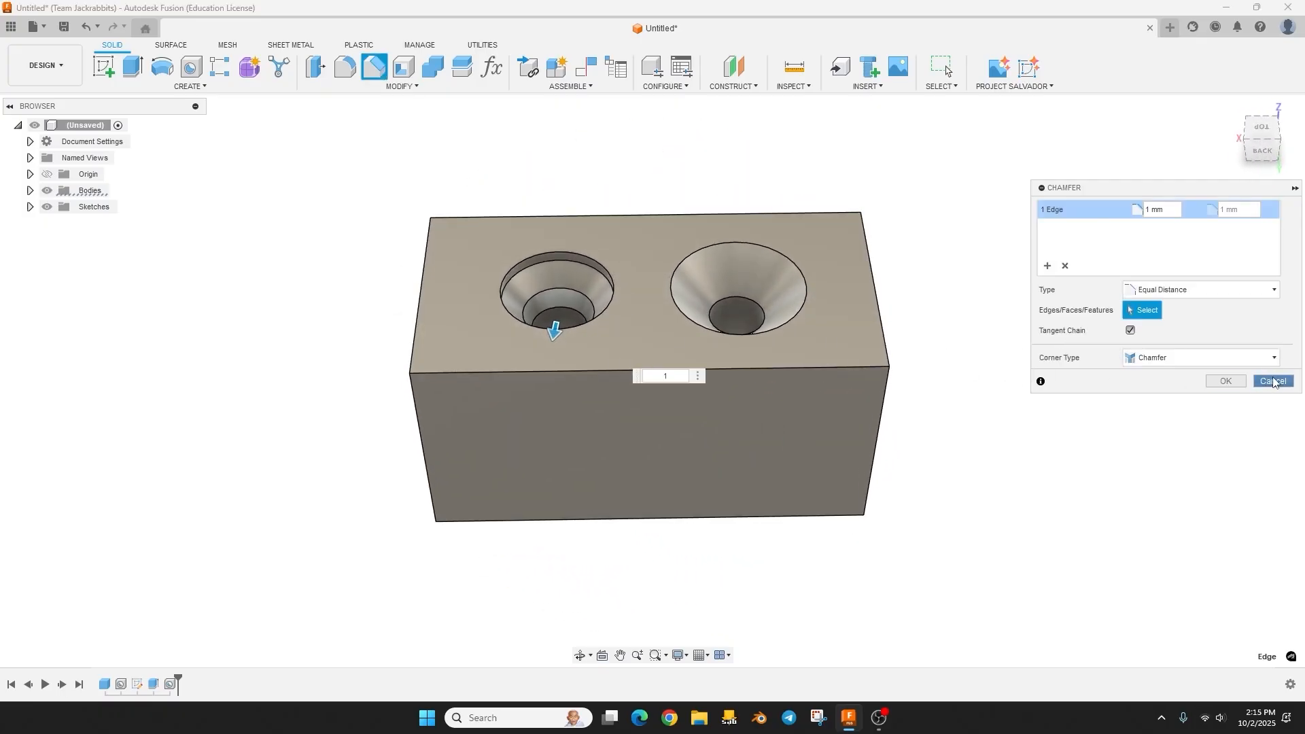
{"action": "left_click", "coordinate": [1271, 381]}
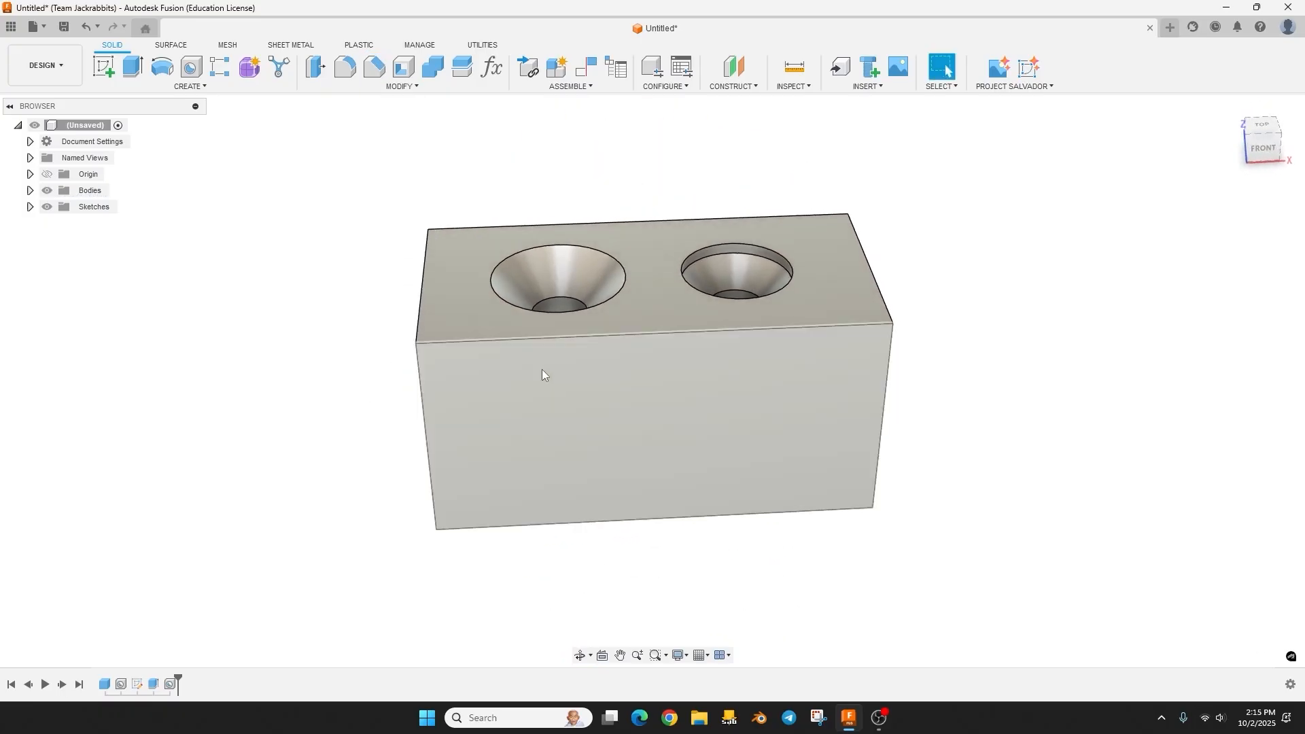
{"action": "mouse_move", "coordinate": [759, 347]}
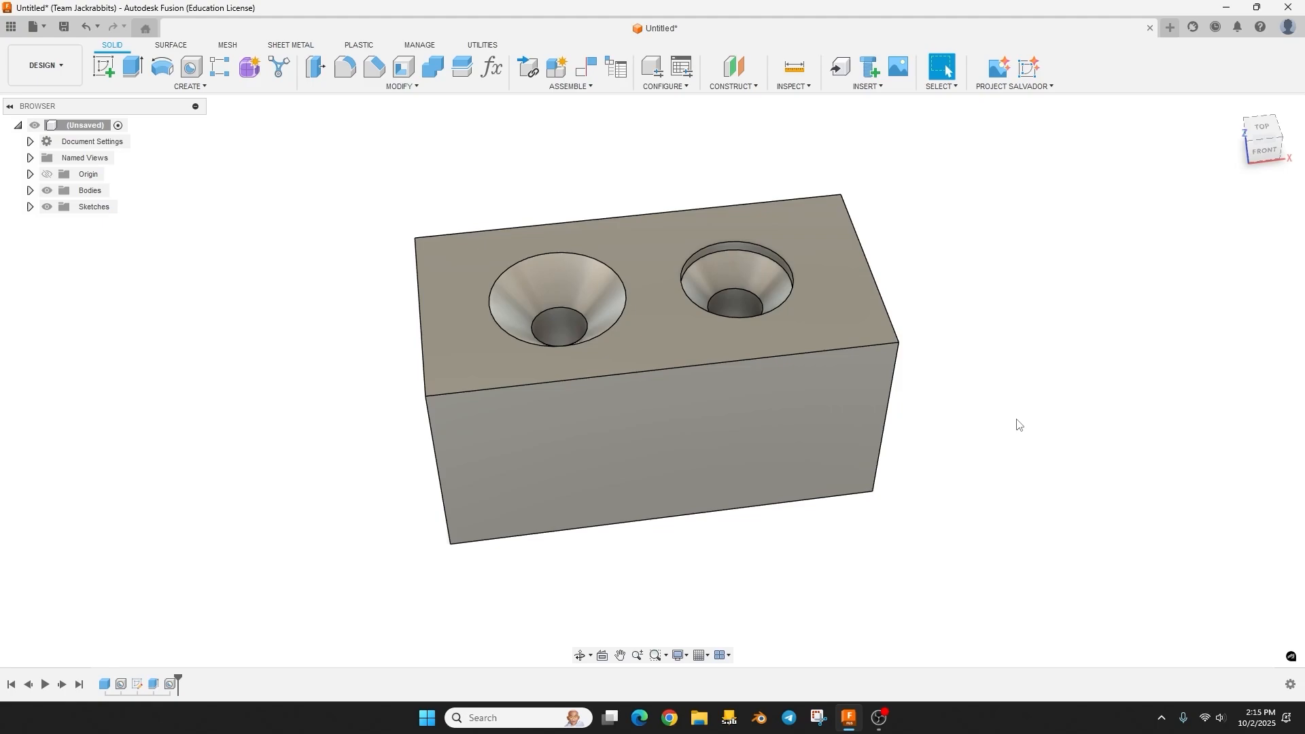
{"action": "mouse_move", "coordinate": [763, 255]}
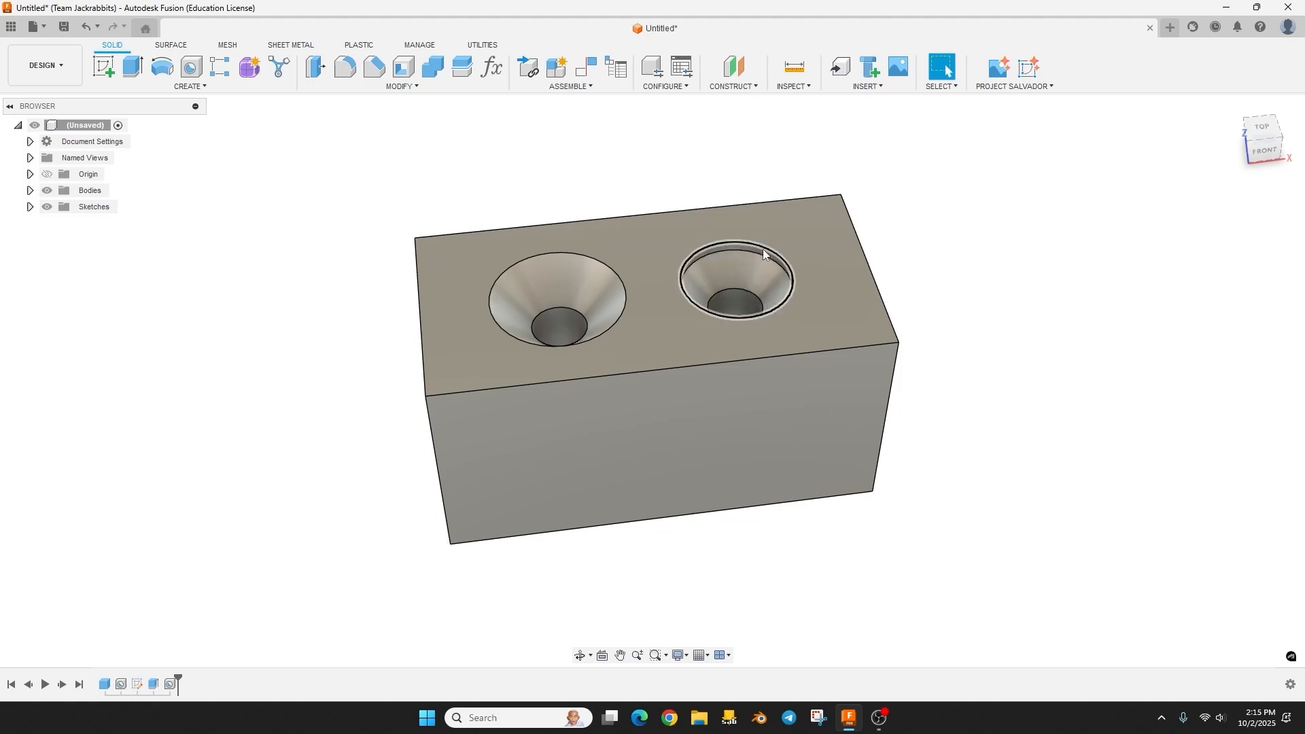